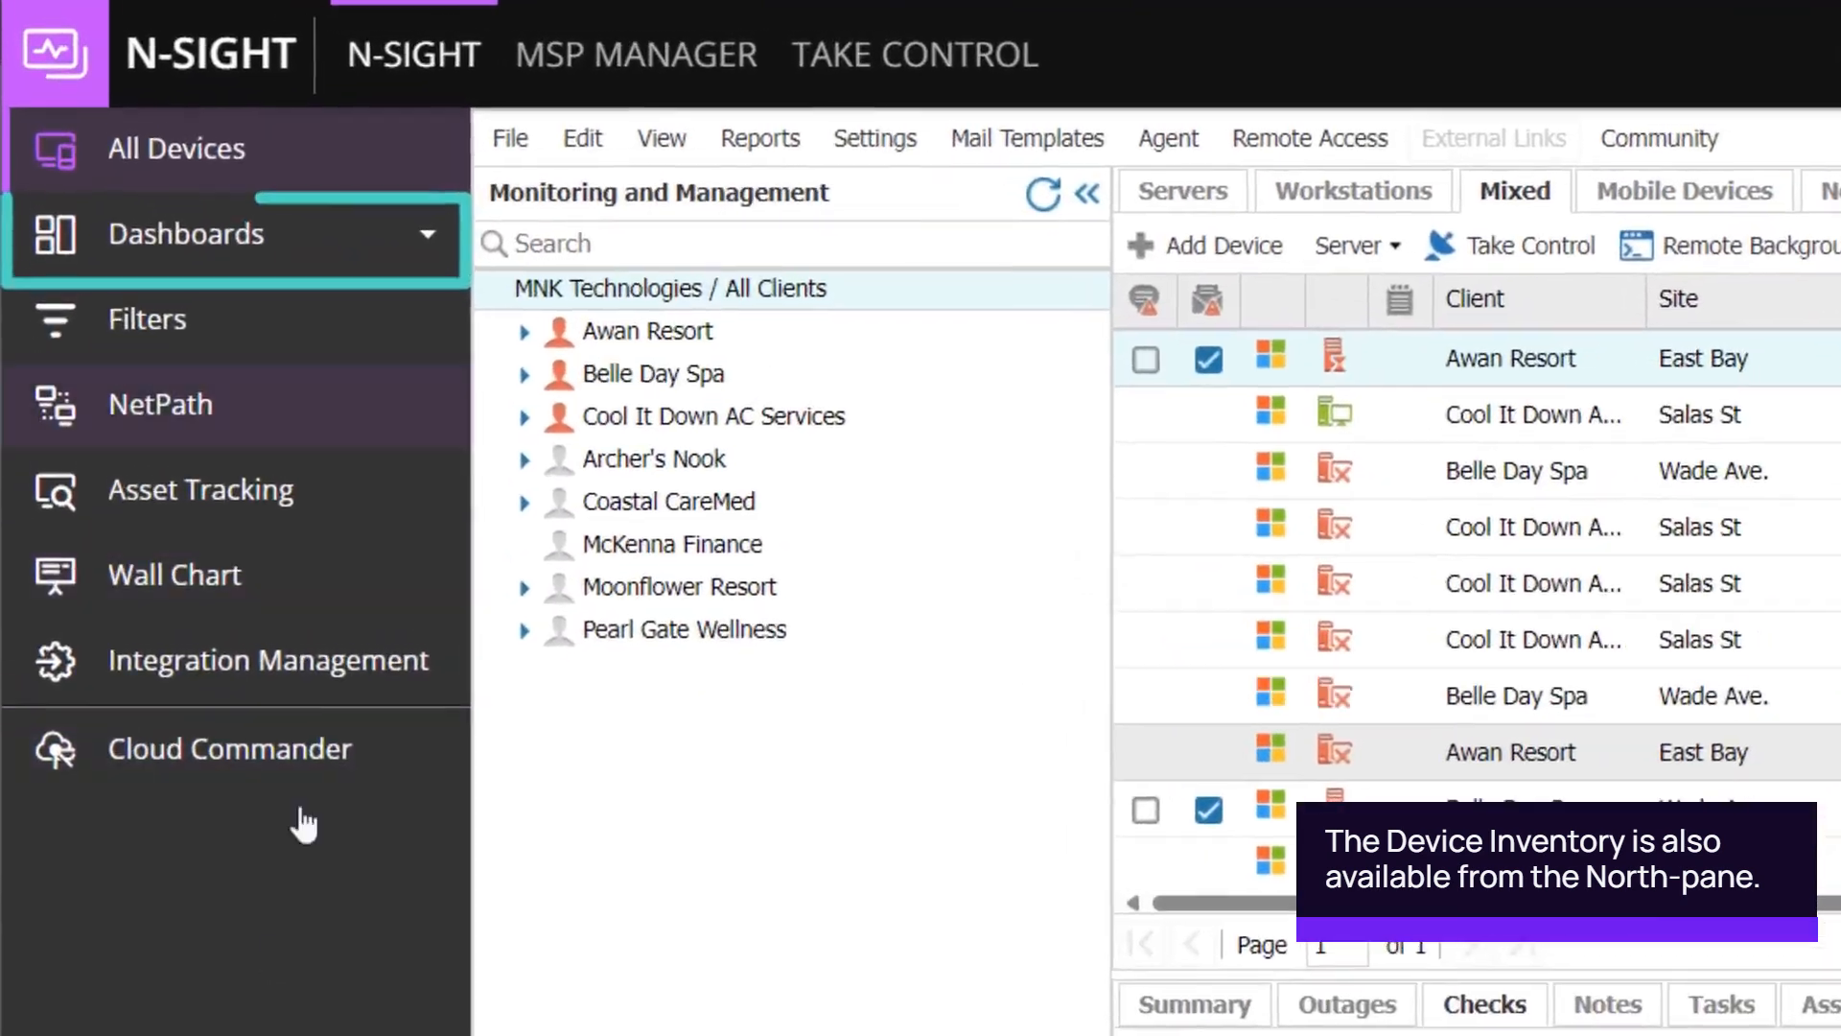
Open the Device Inventory dashboard from the Dashboards section of the sidebar.
click(184, 234)
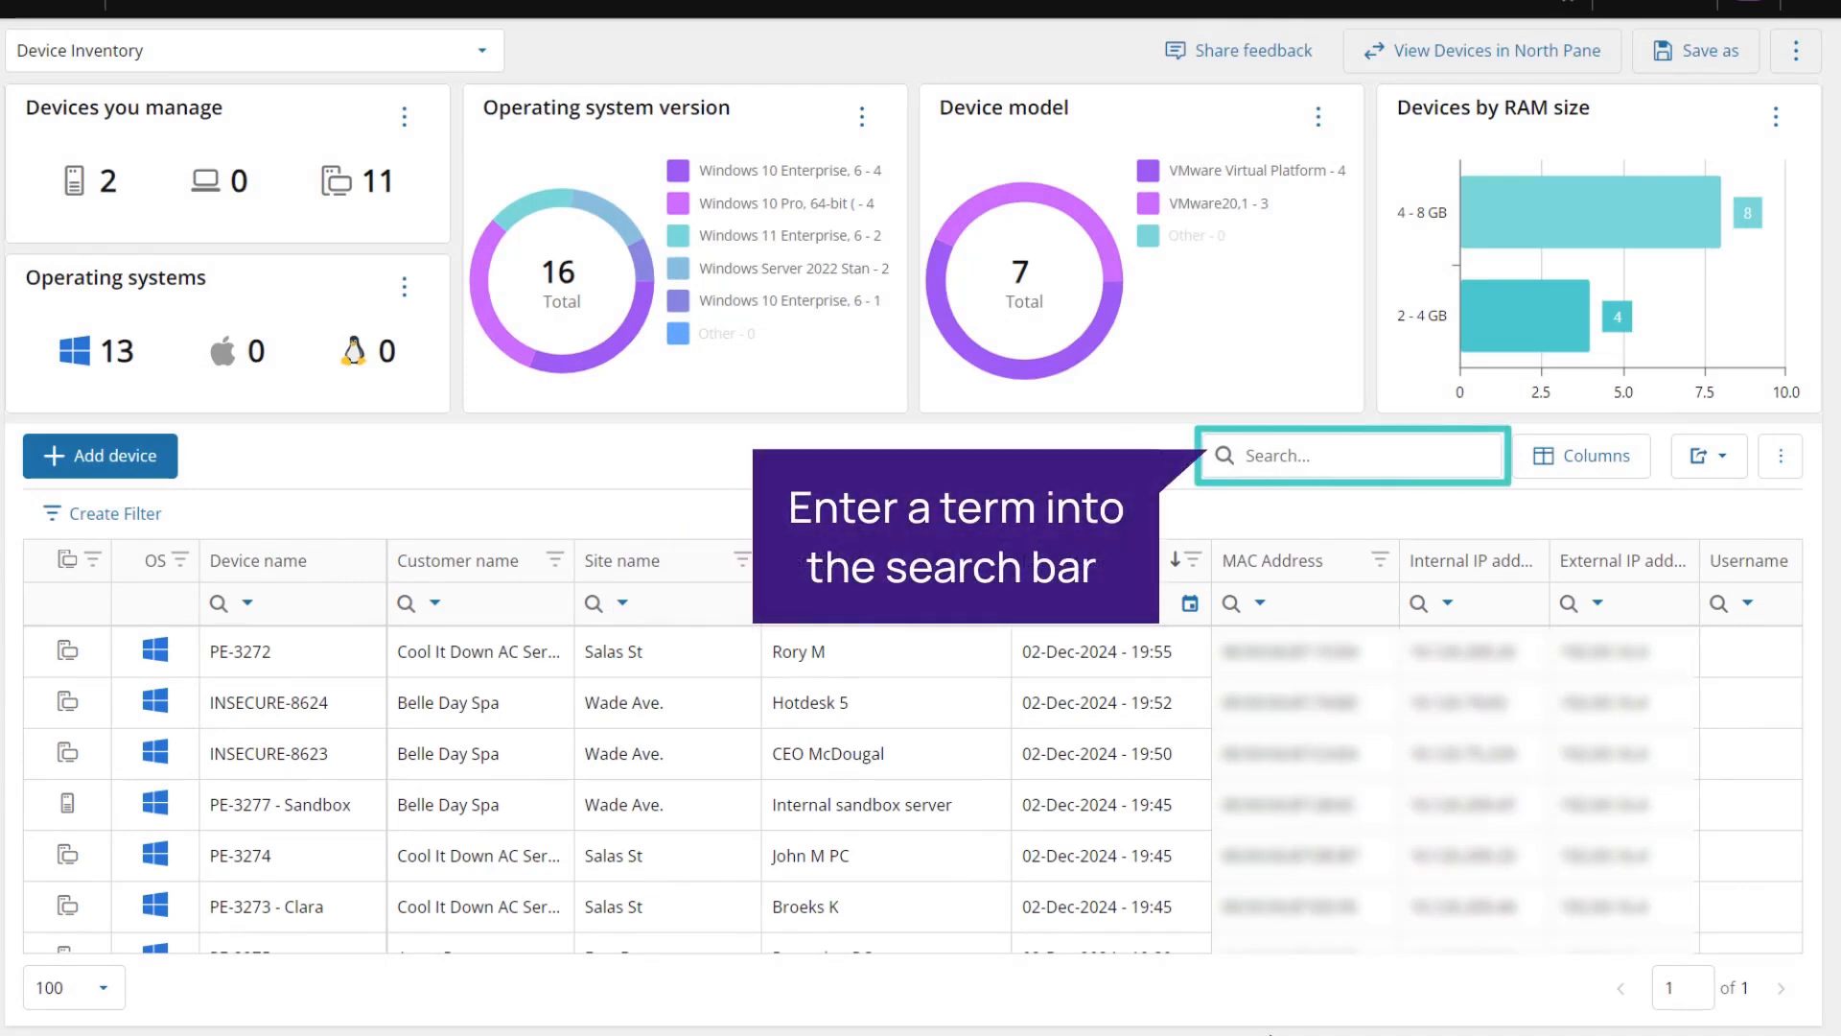
Apply a 2 GB RAM filter to the inventory, narrowing it to four devices.
click(1582, 456)
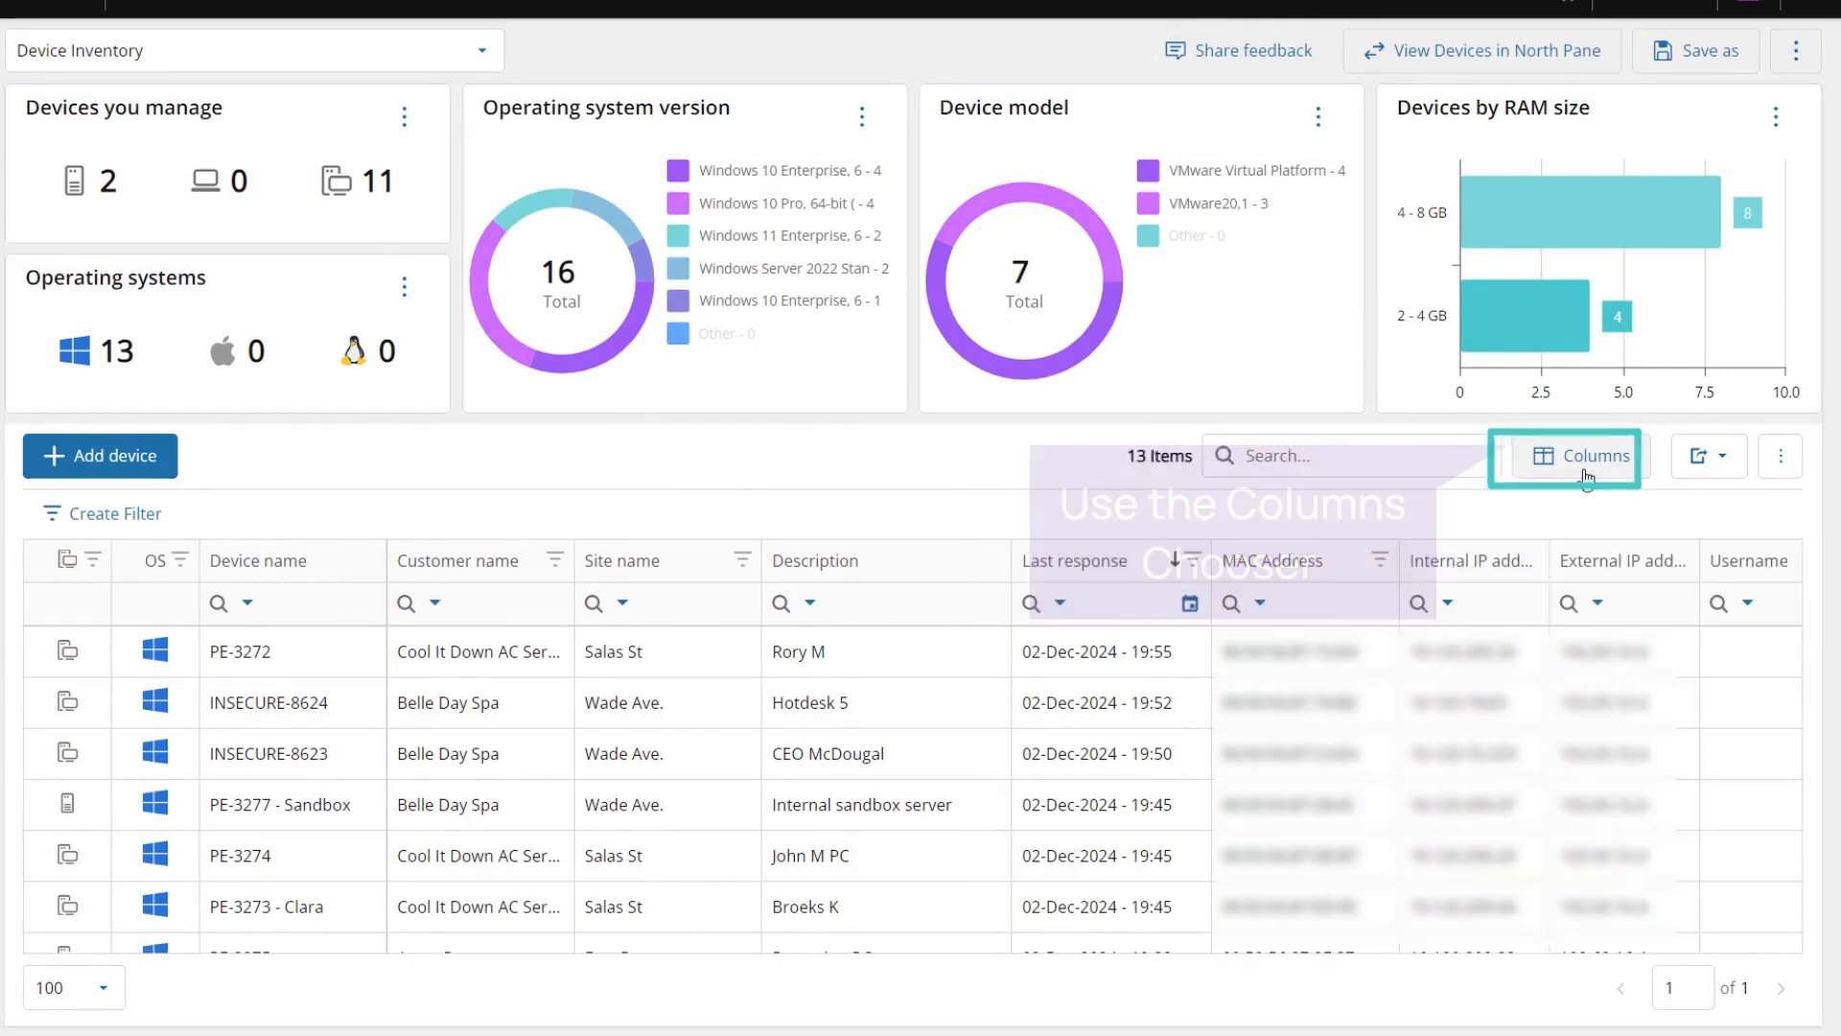
click(742, 560)
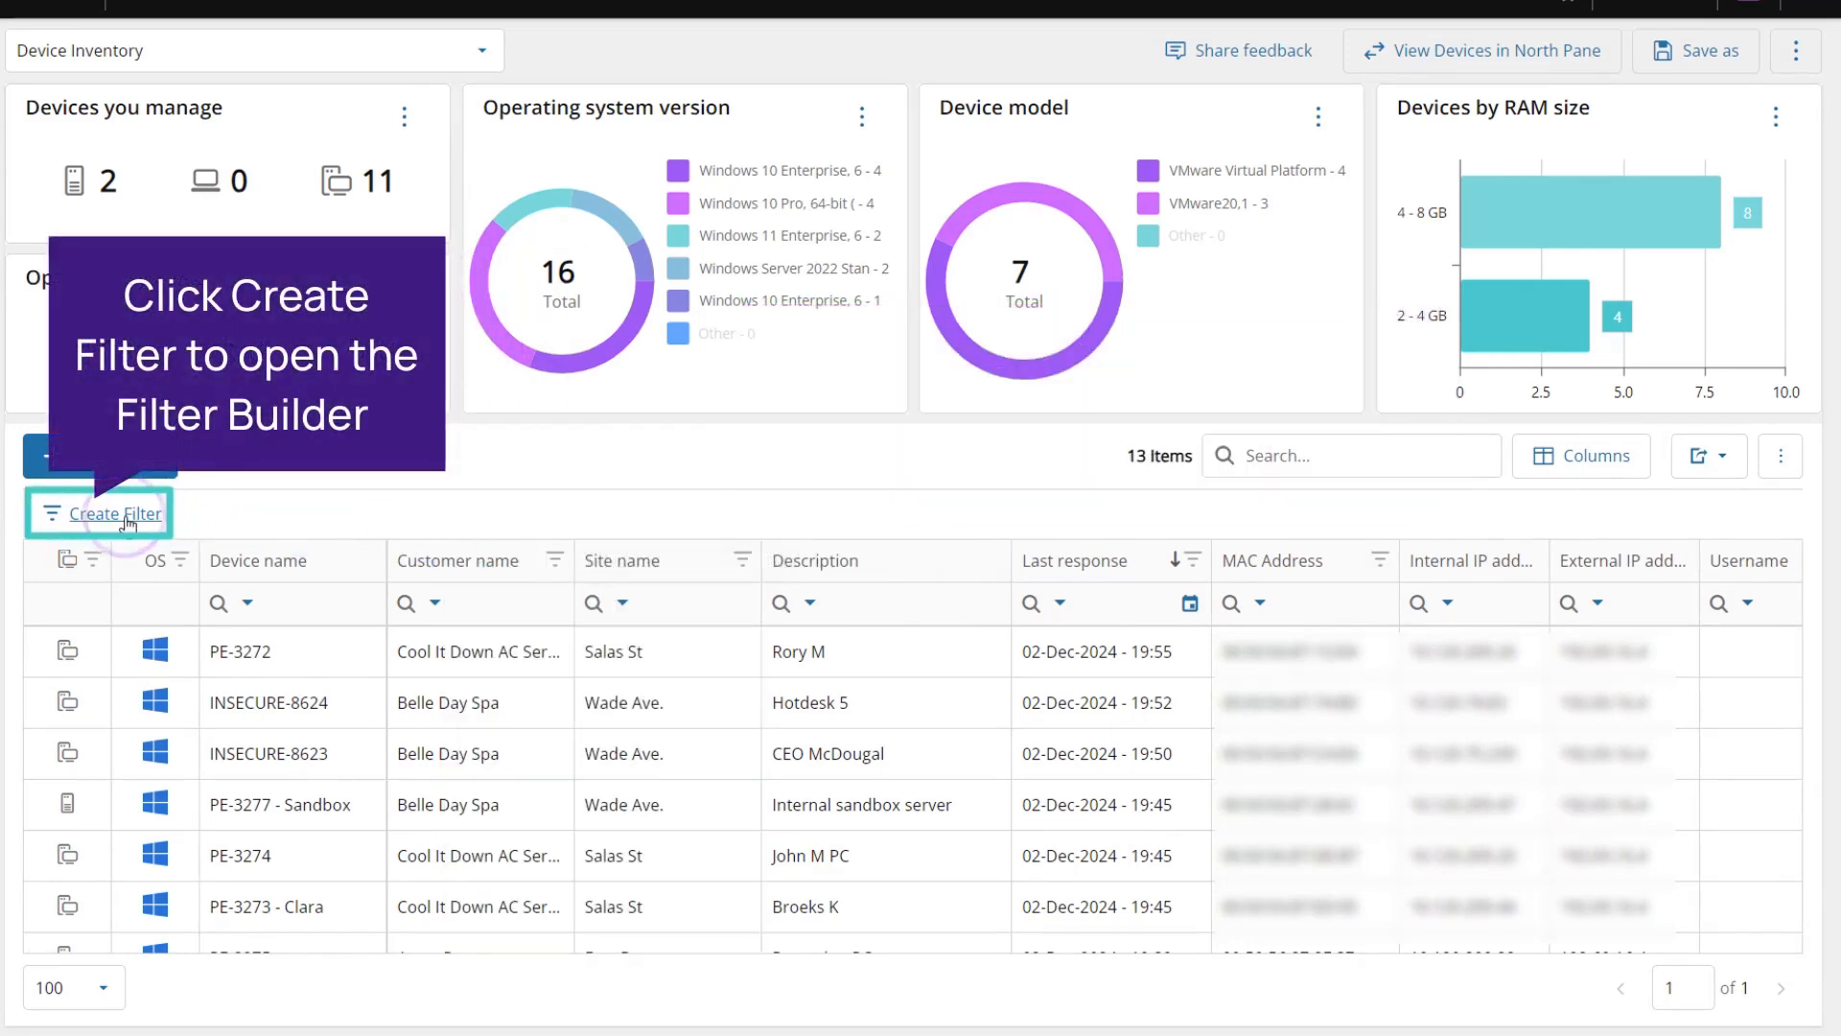
click(113, 514)
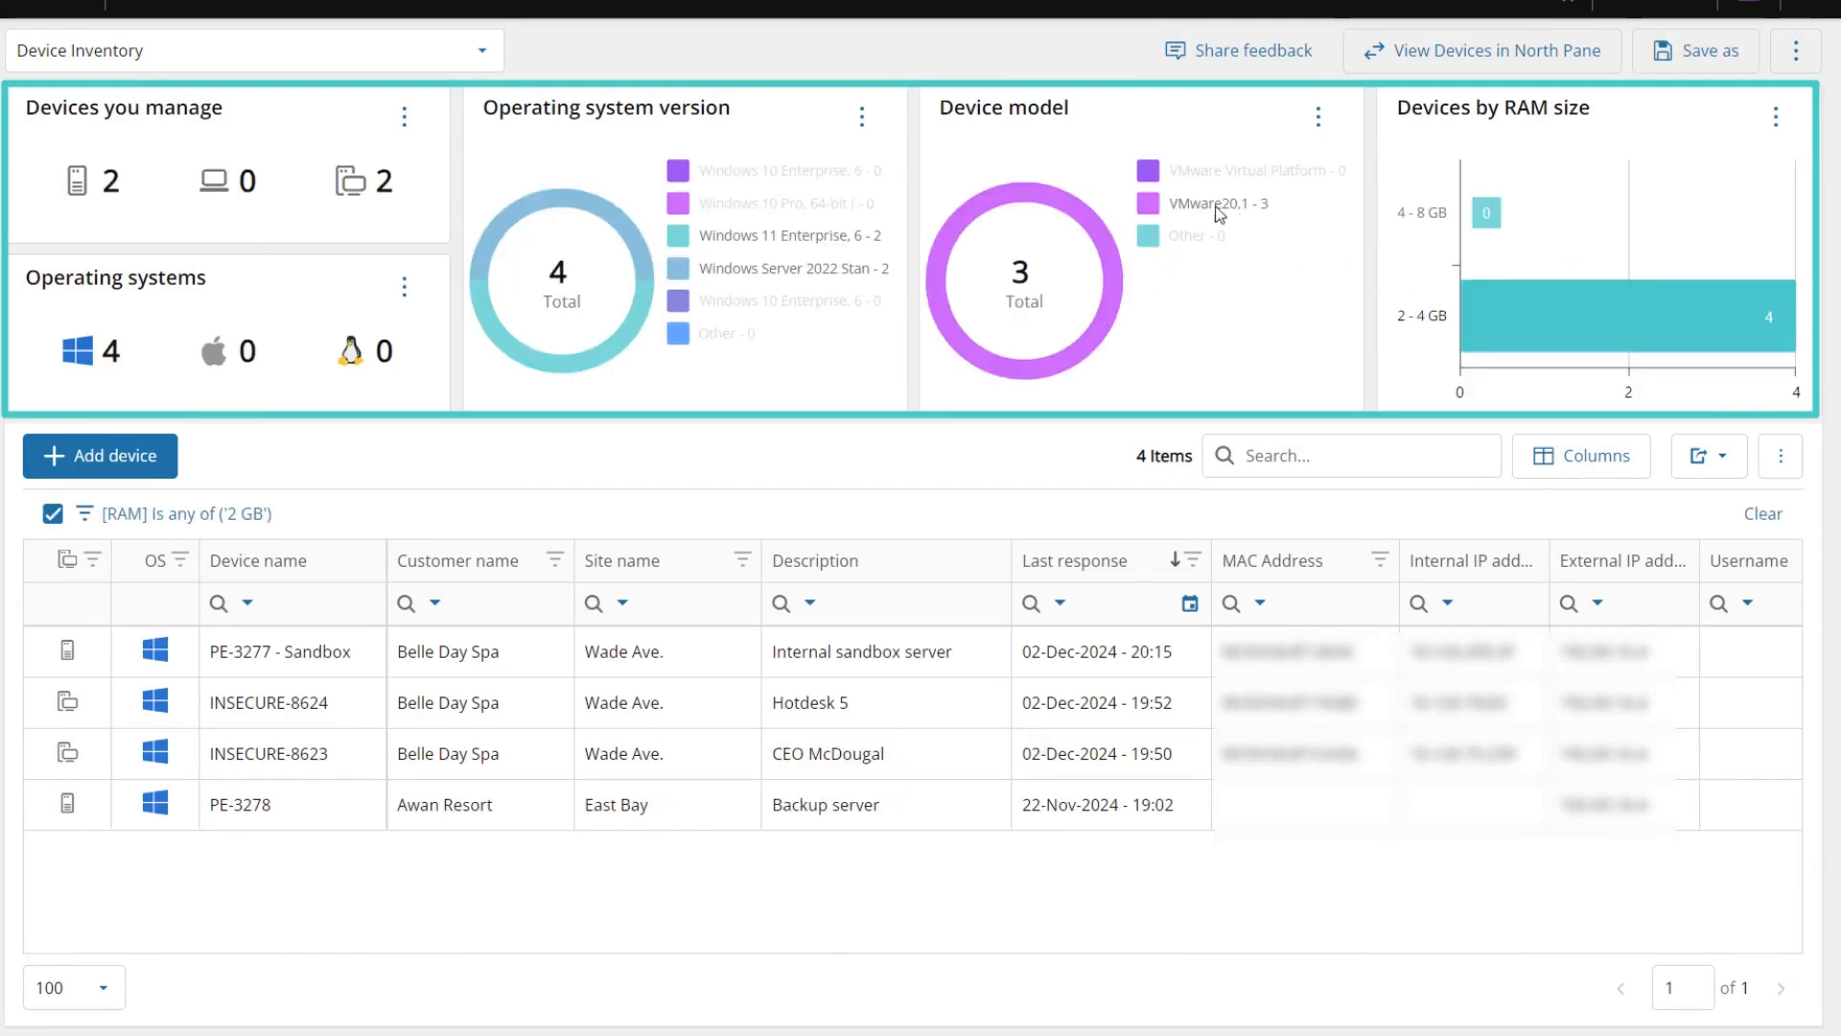
Filter by the VMware20,1 model, then reset the table to clear all filters.
click(1218, 203)
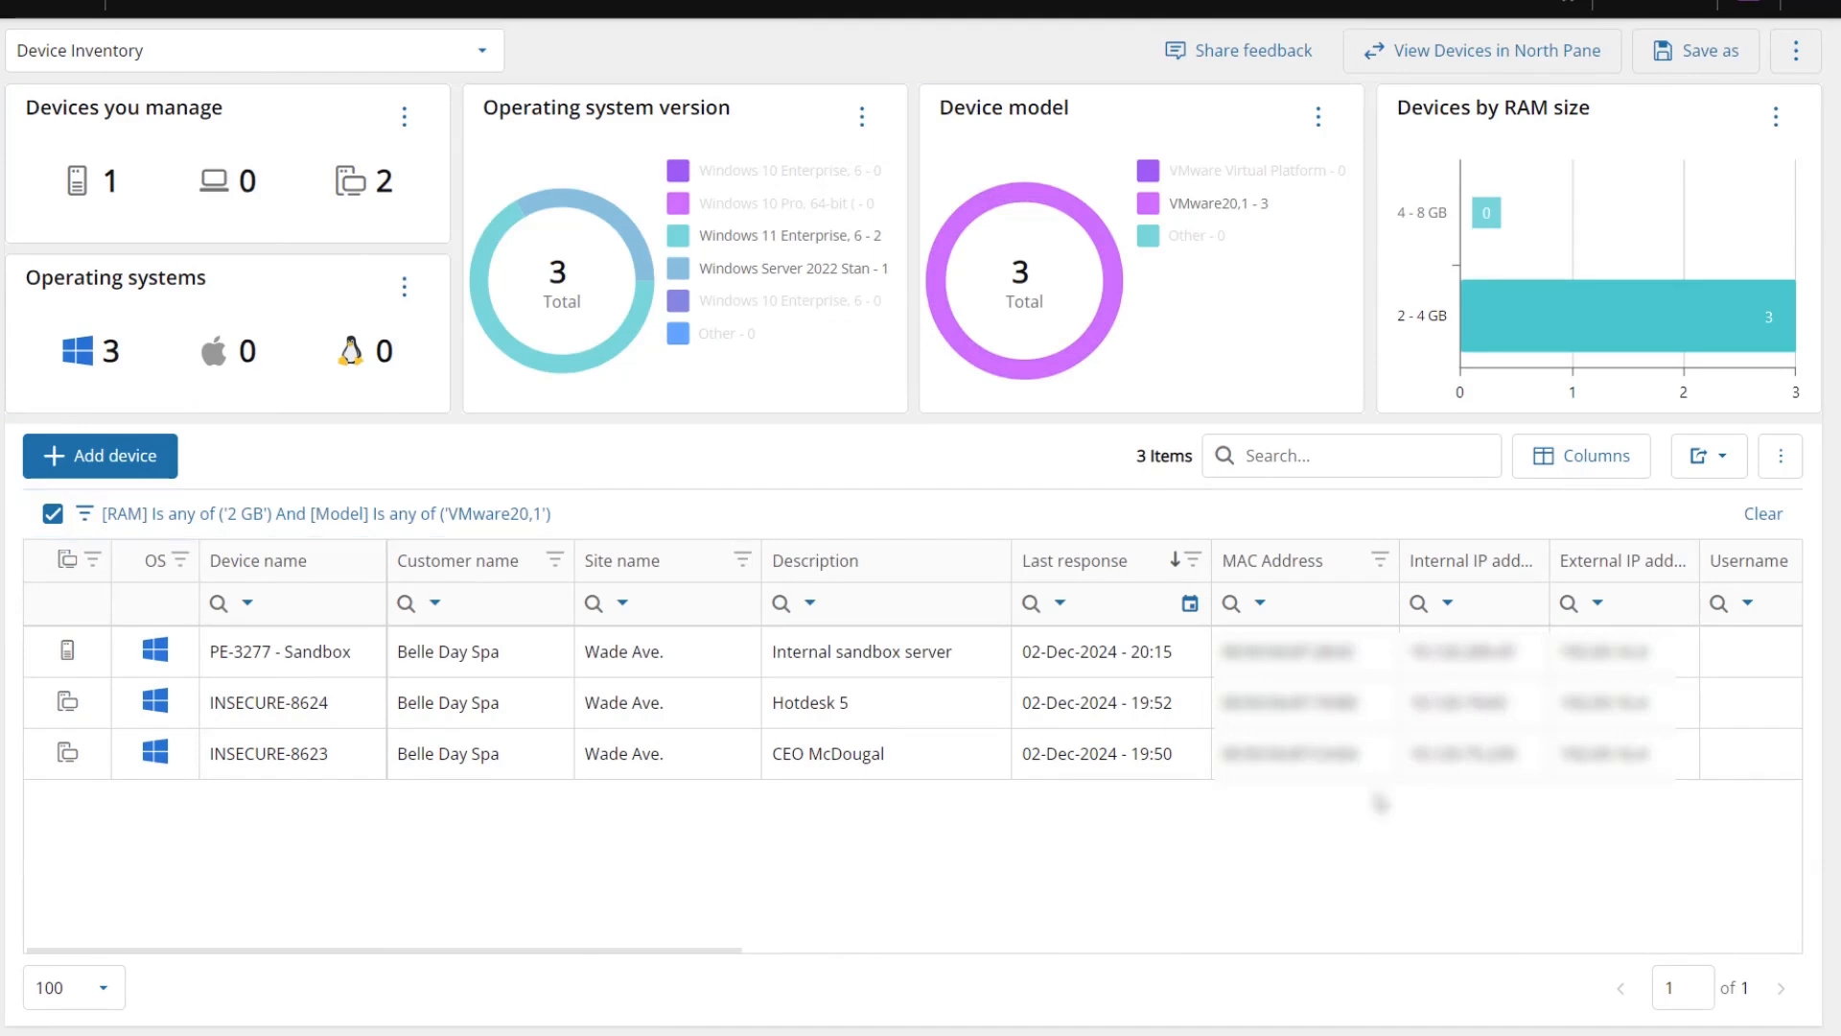
click(1779, 456)
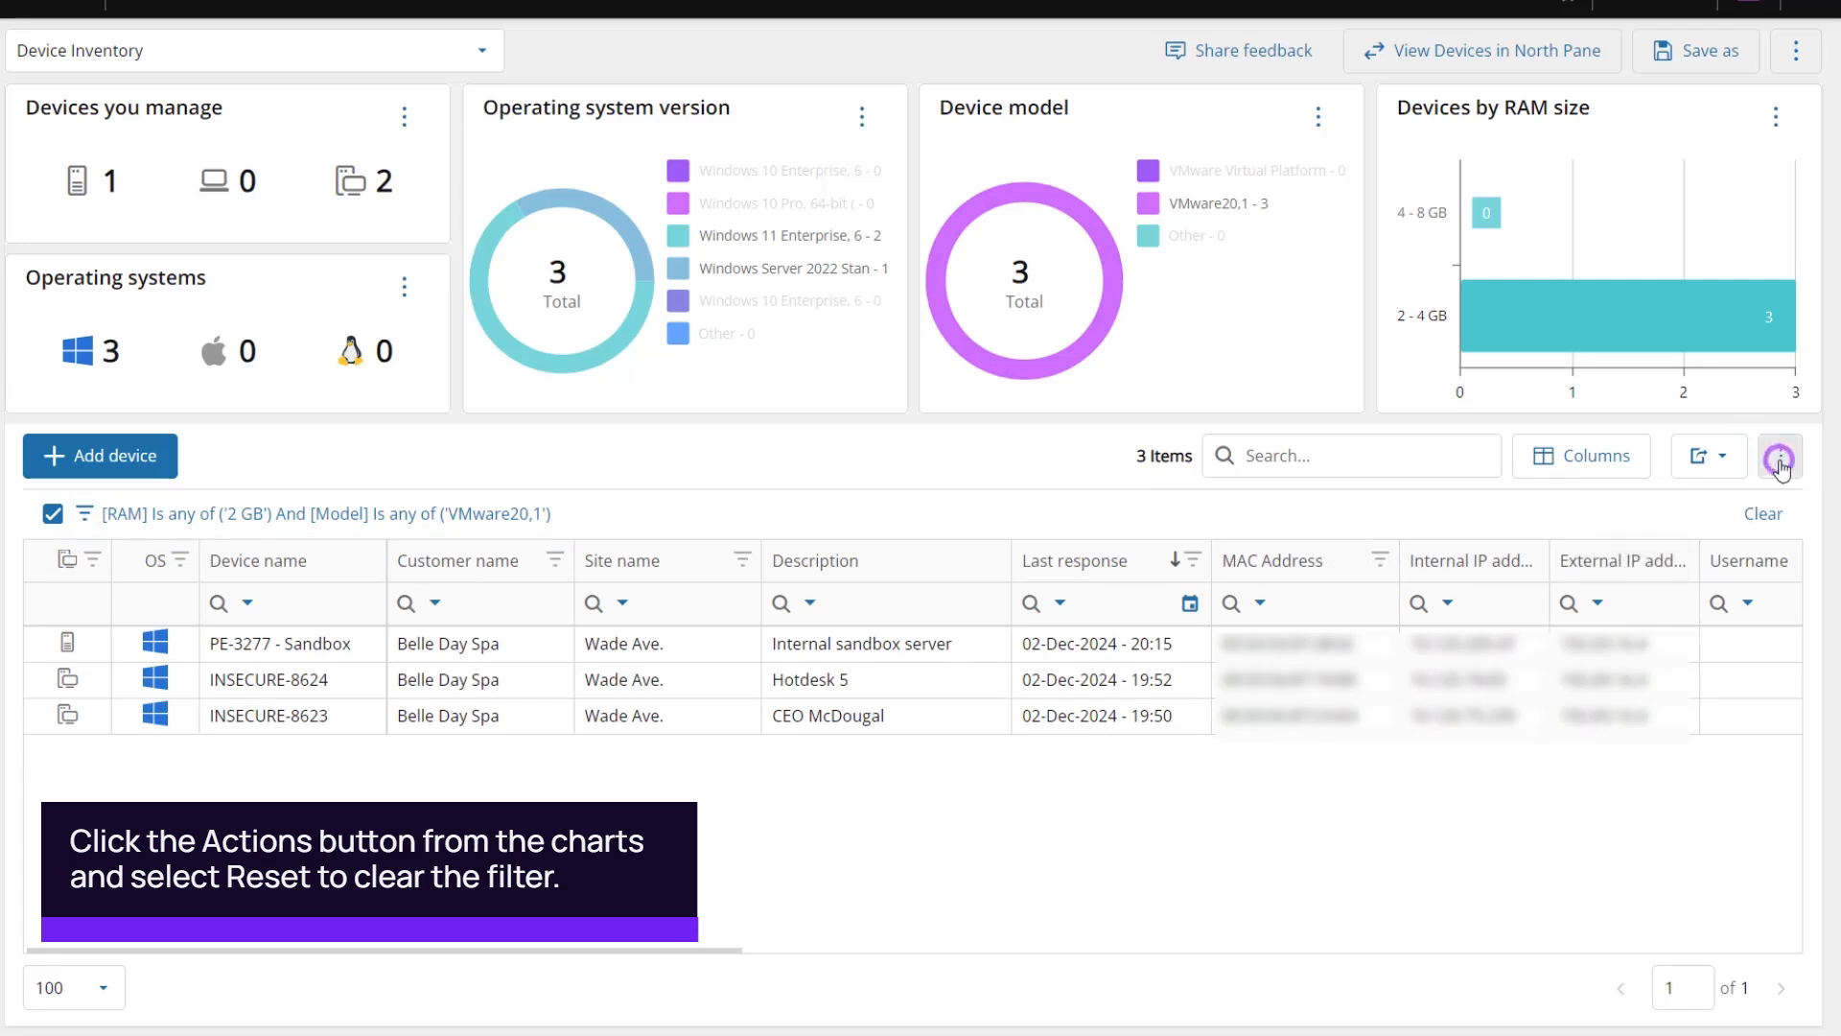
click(1779, 456)
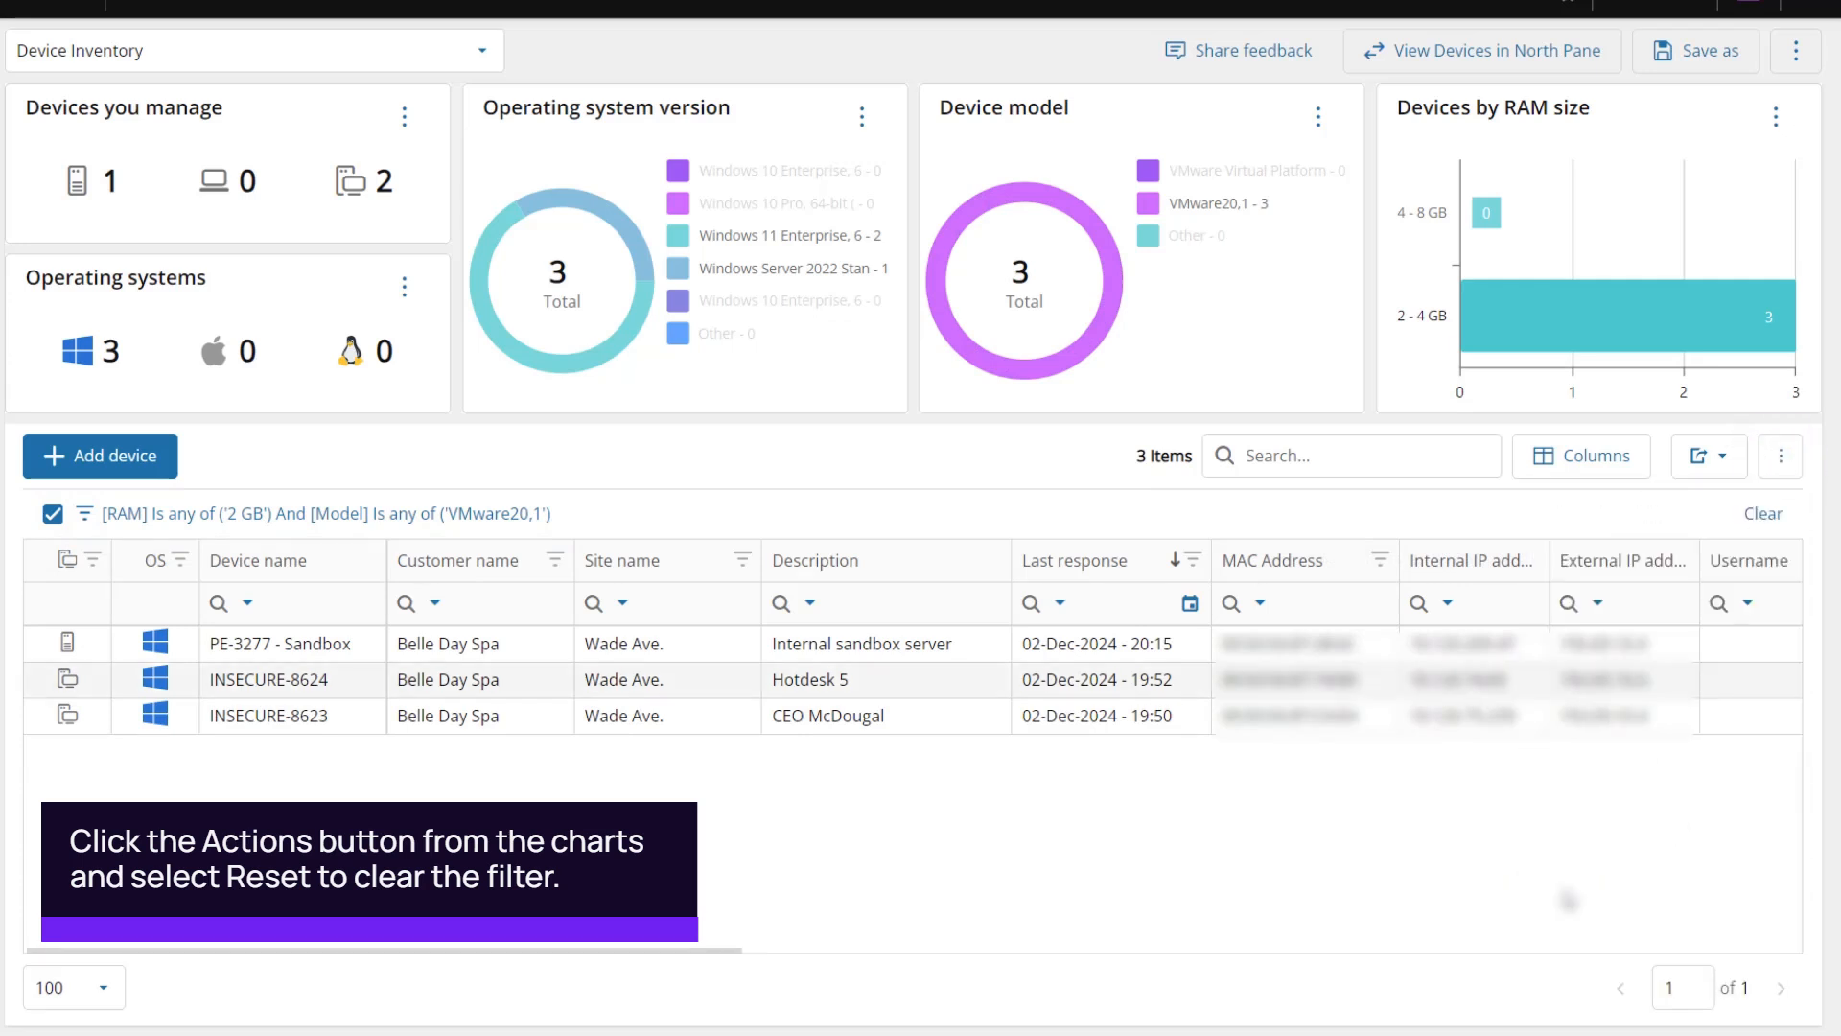
click(1783, 456)
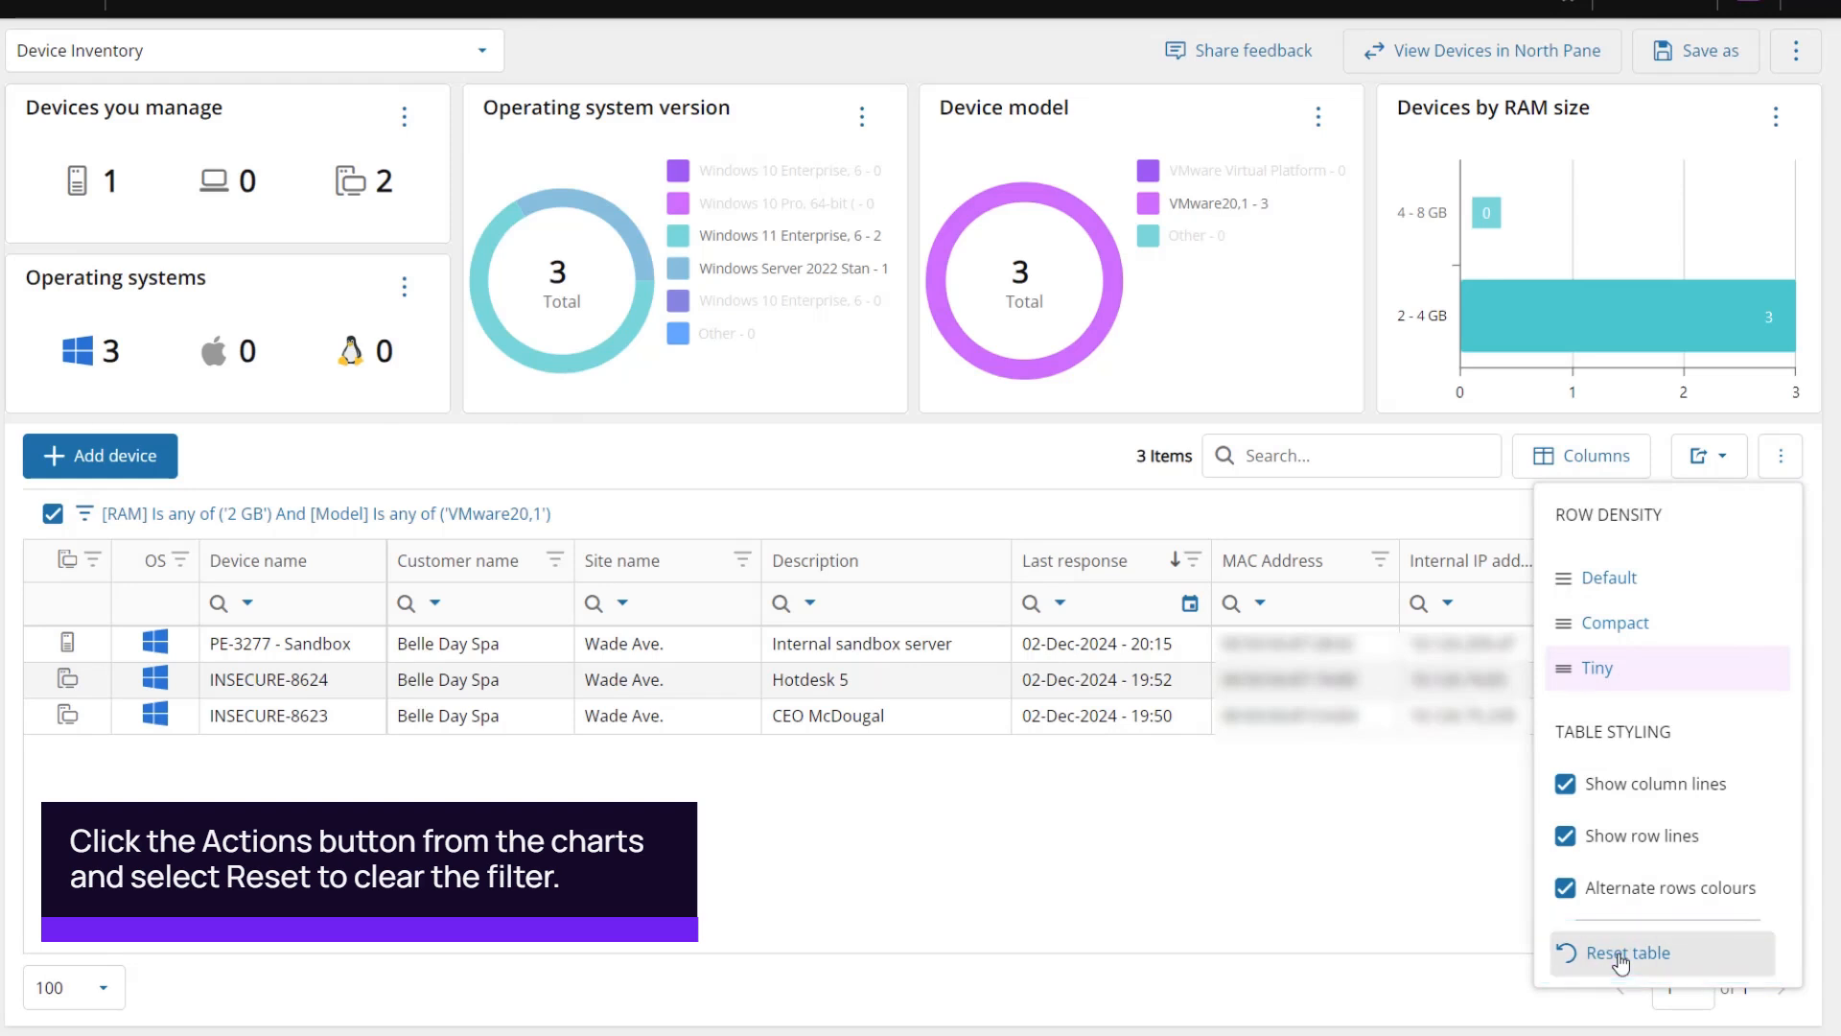
click(1628, 952)
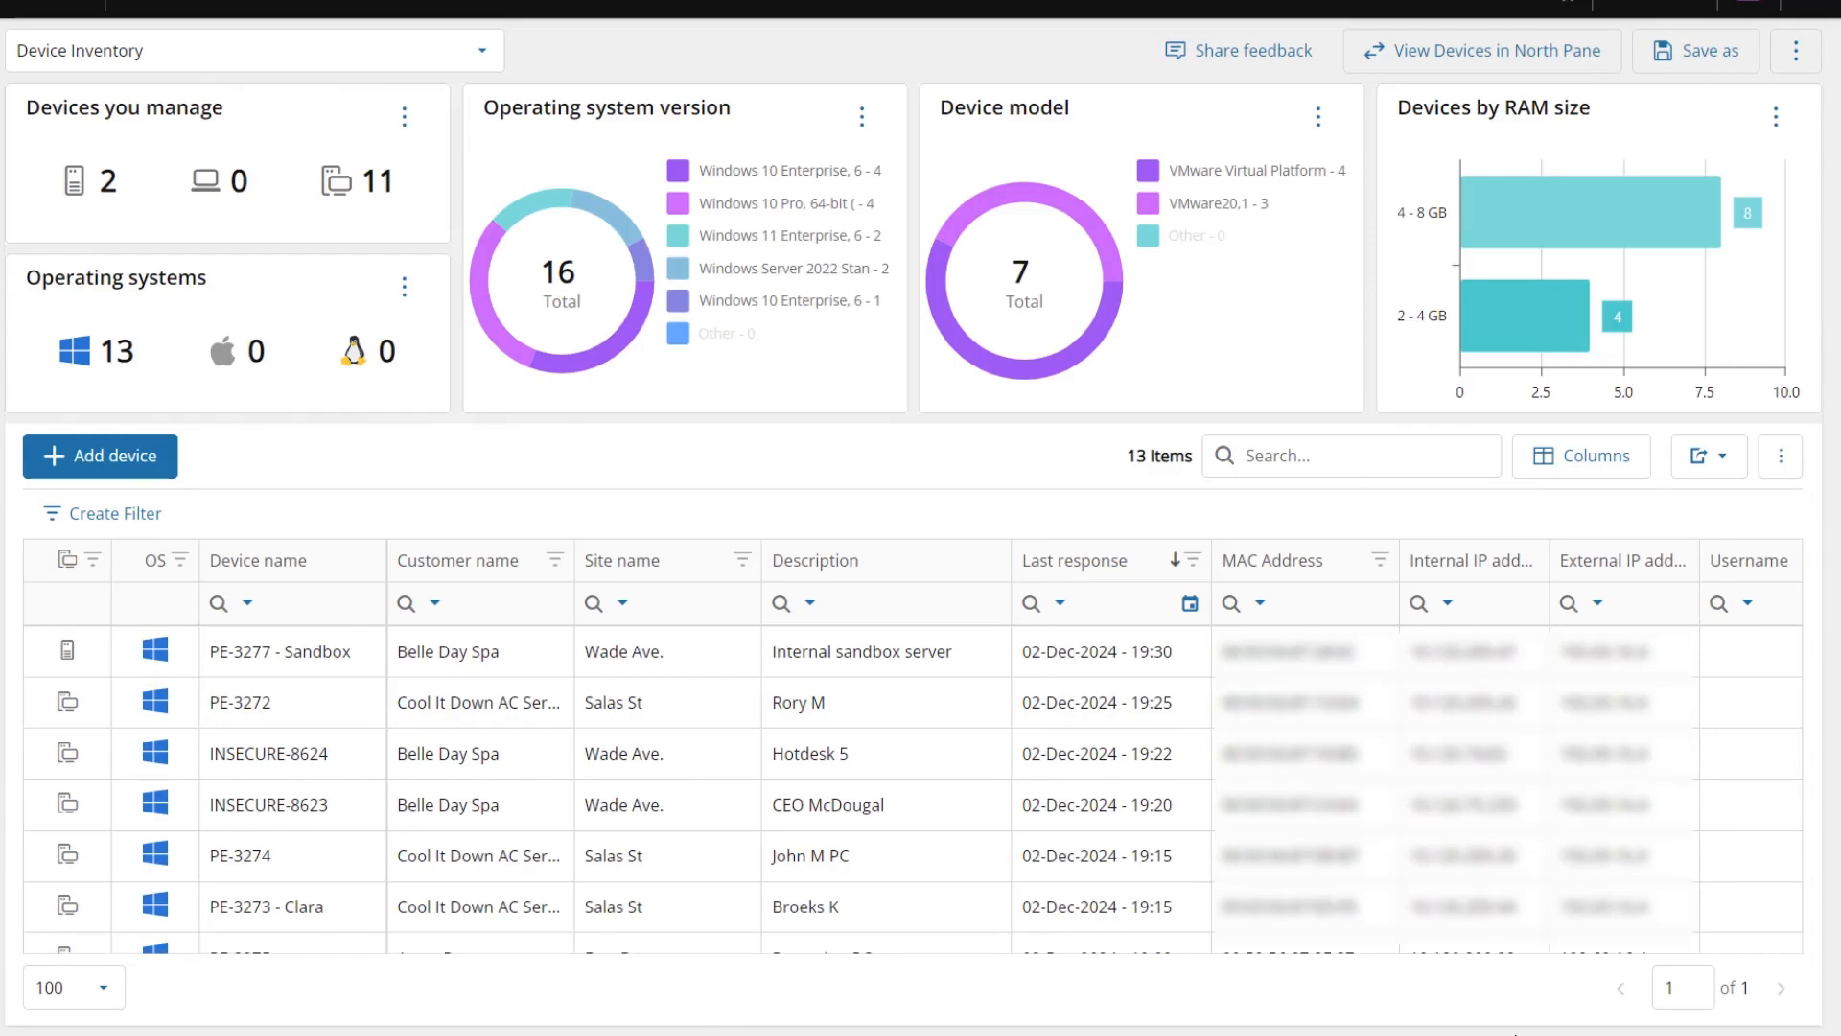
In Filter Builder, add a RAM 'is any of' condition with 2 GB ticked.
click(115, 514)
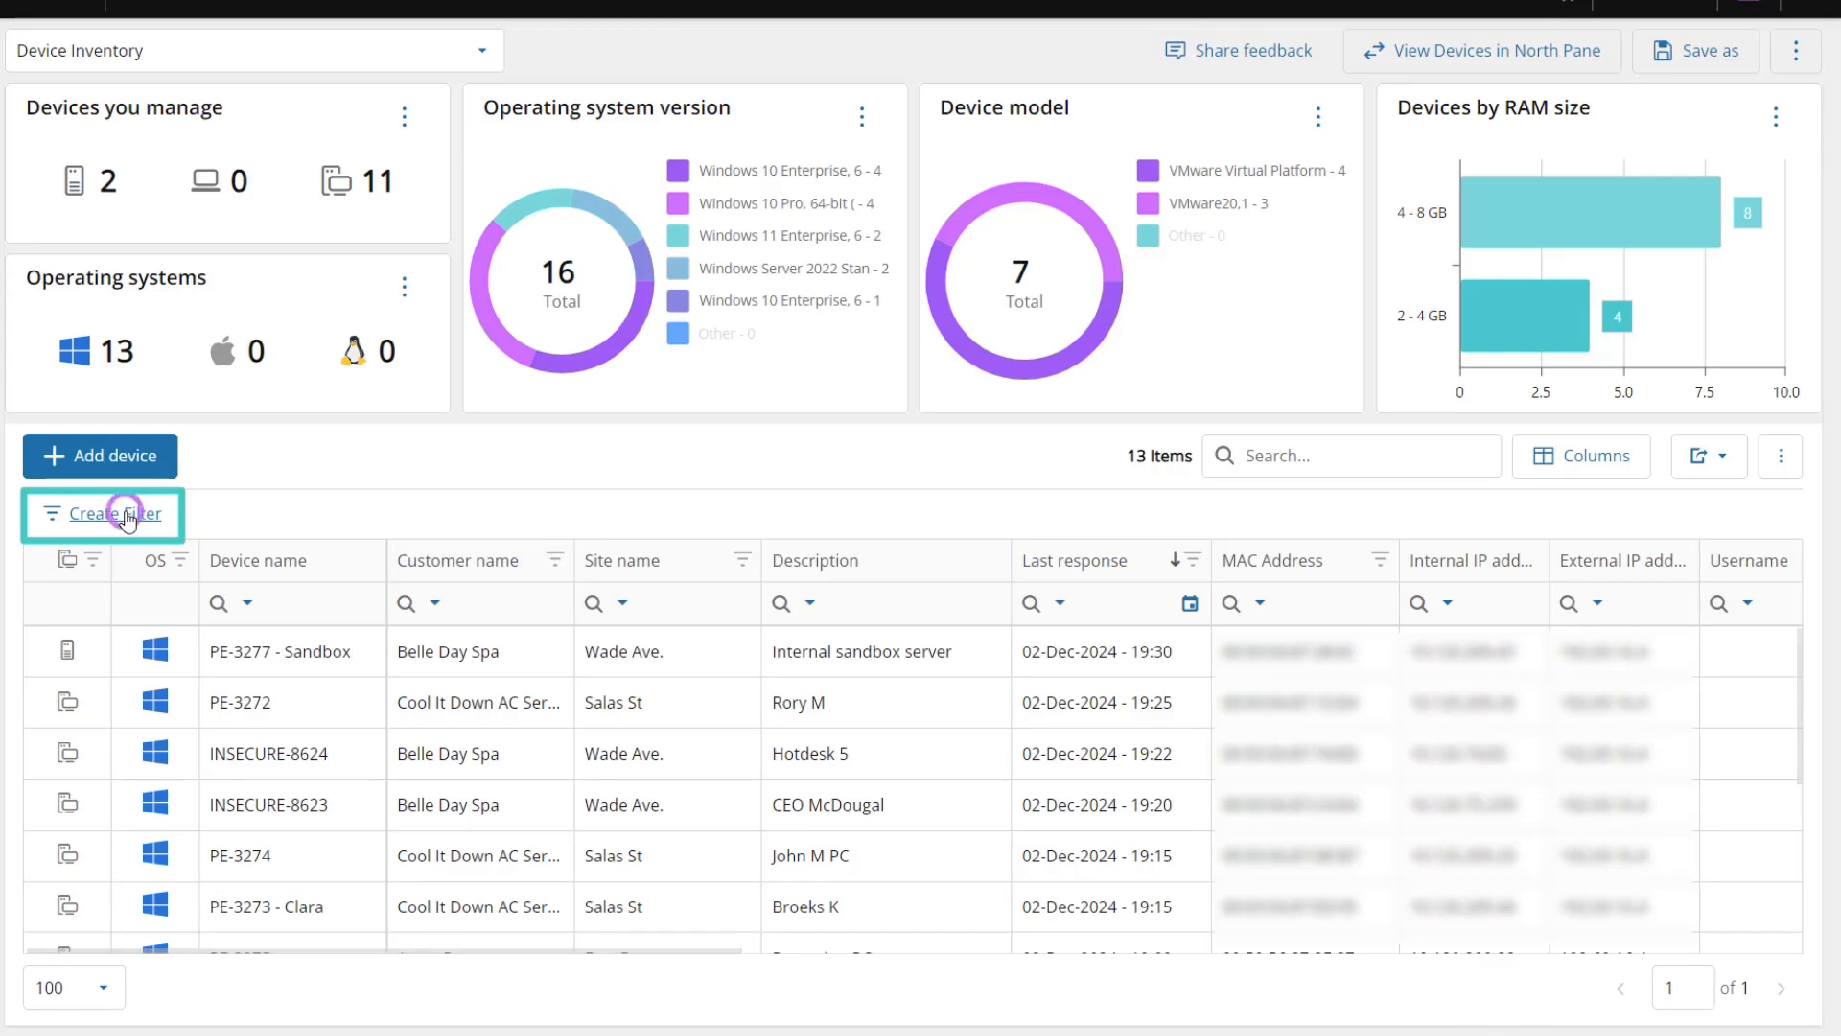
click(115, 514)
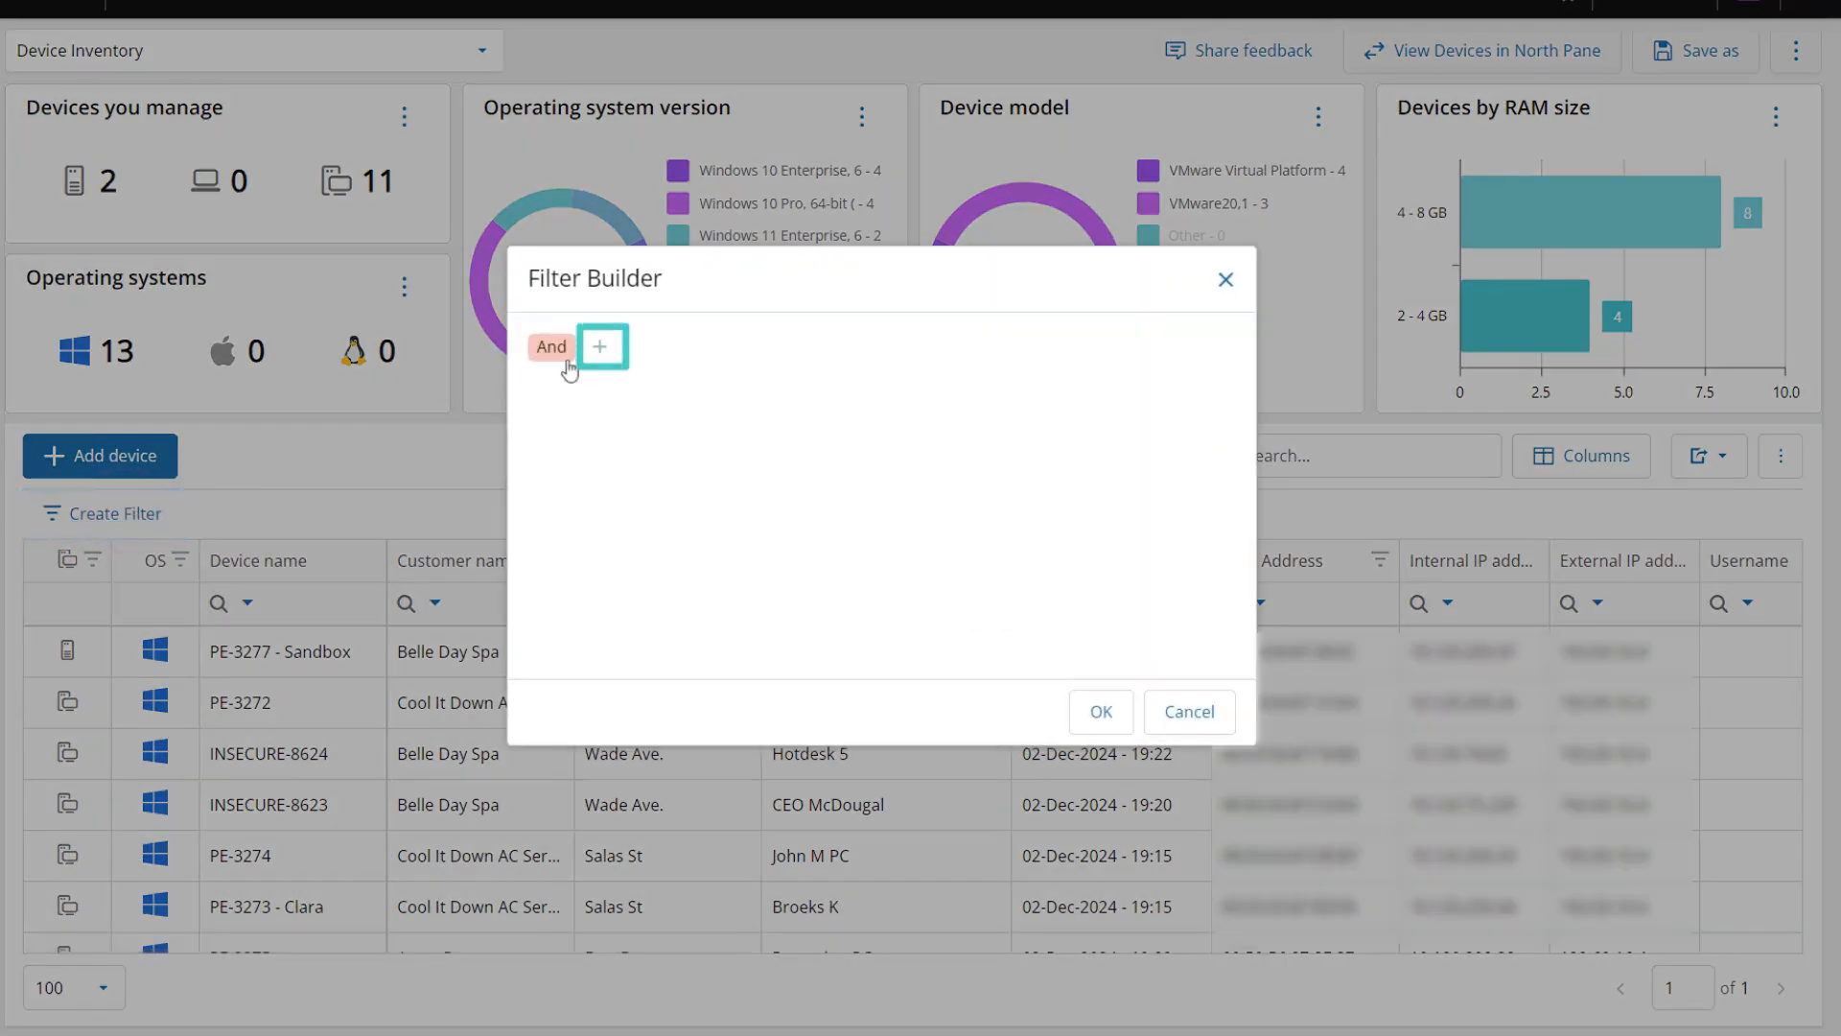
click(601, 346)
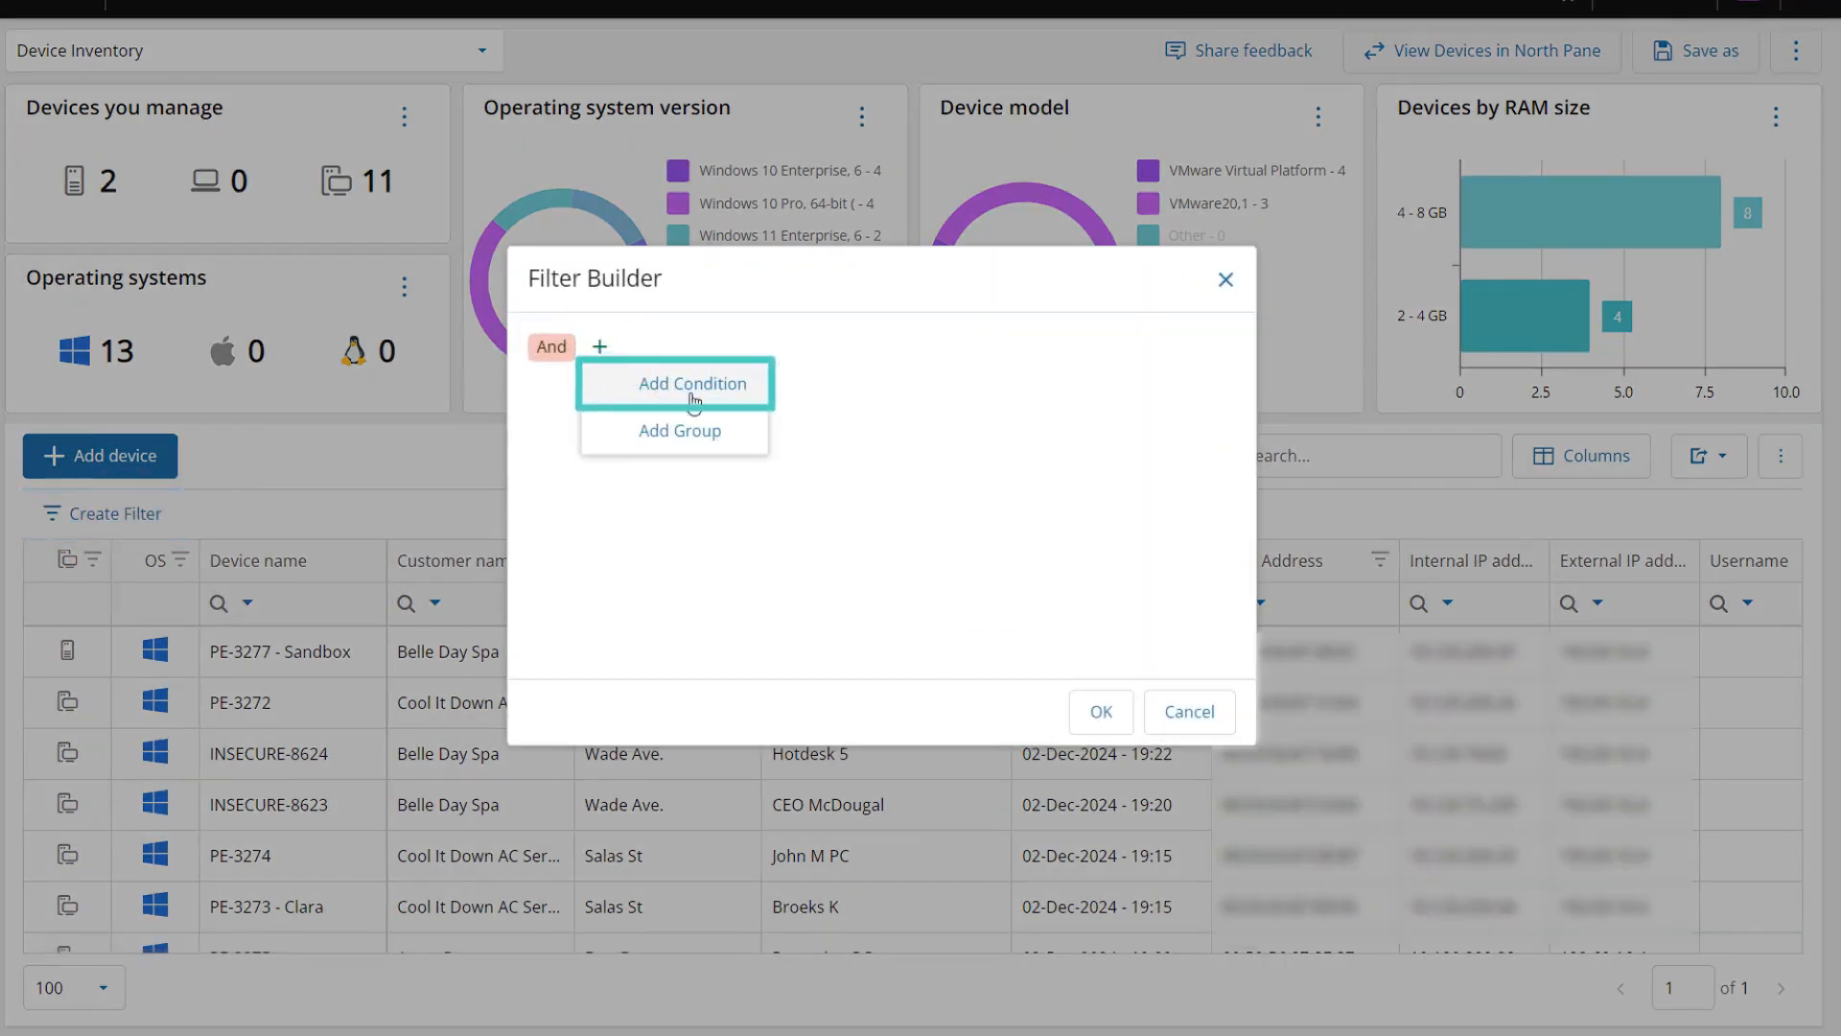
click(693, 383)
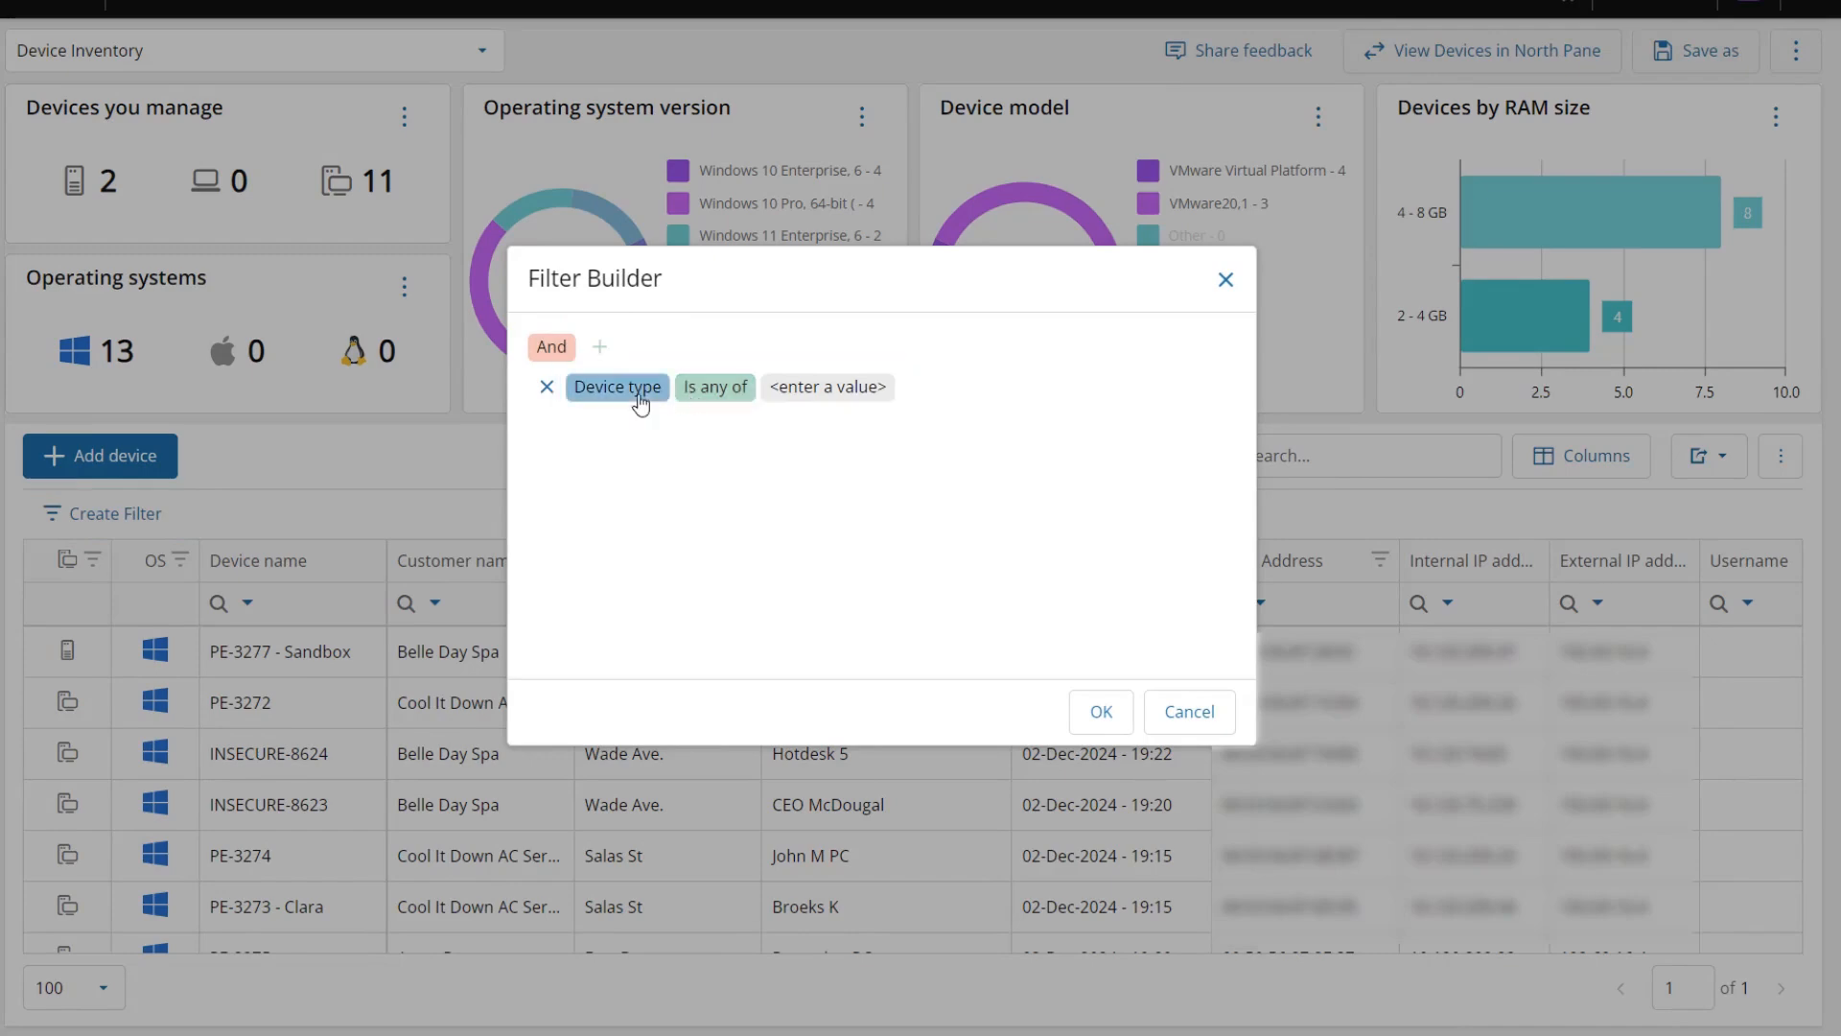
click(616, 386)
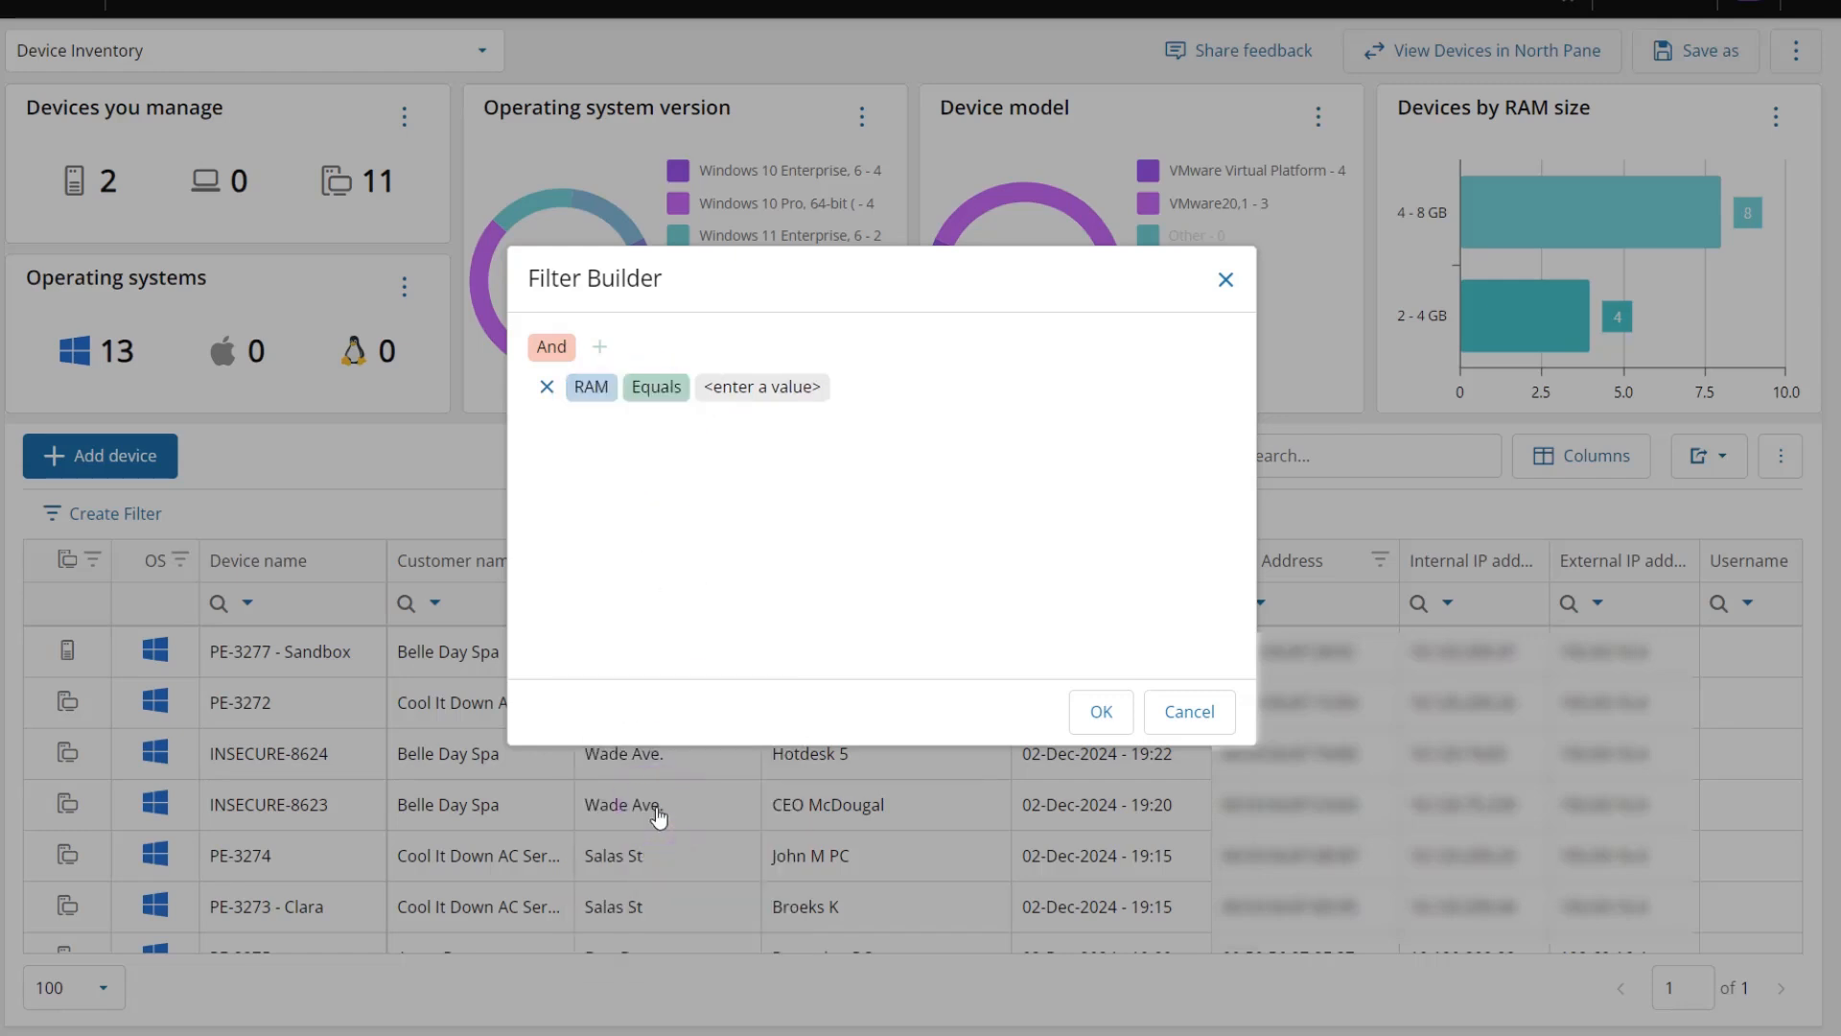
click(655, 387)
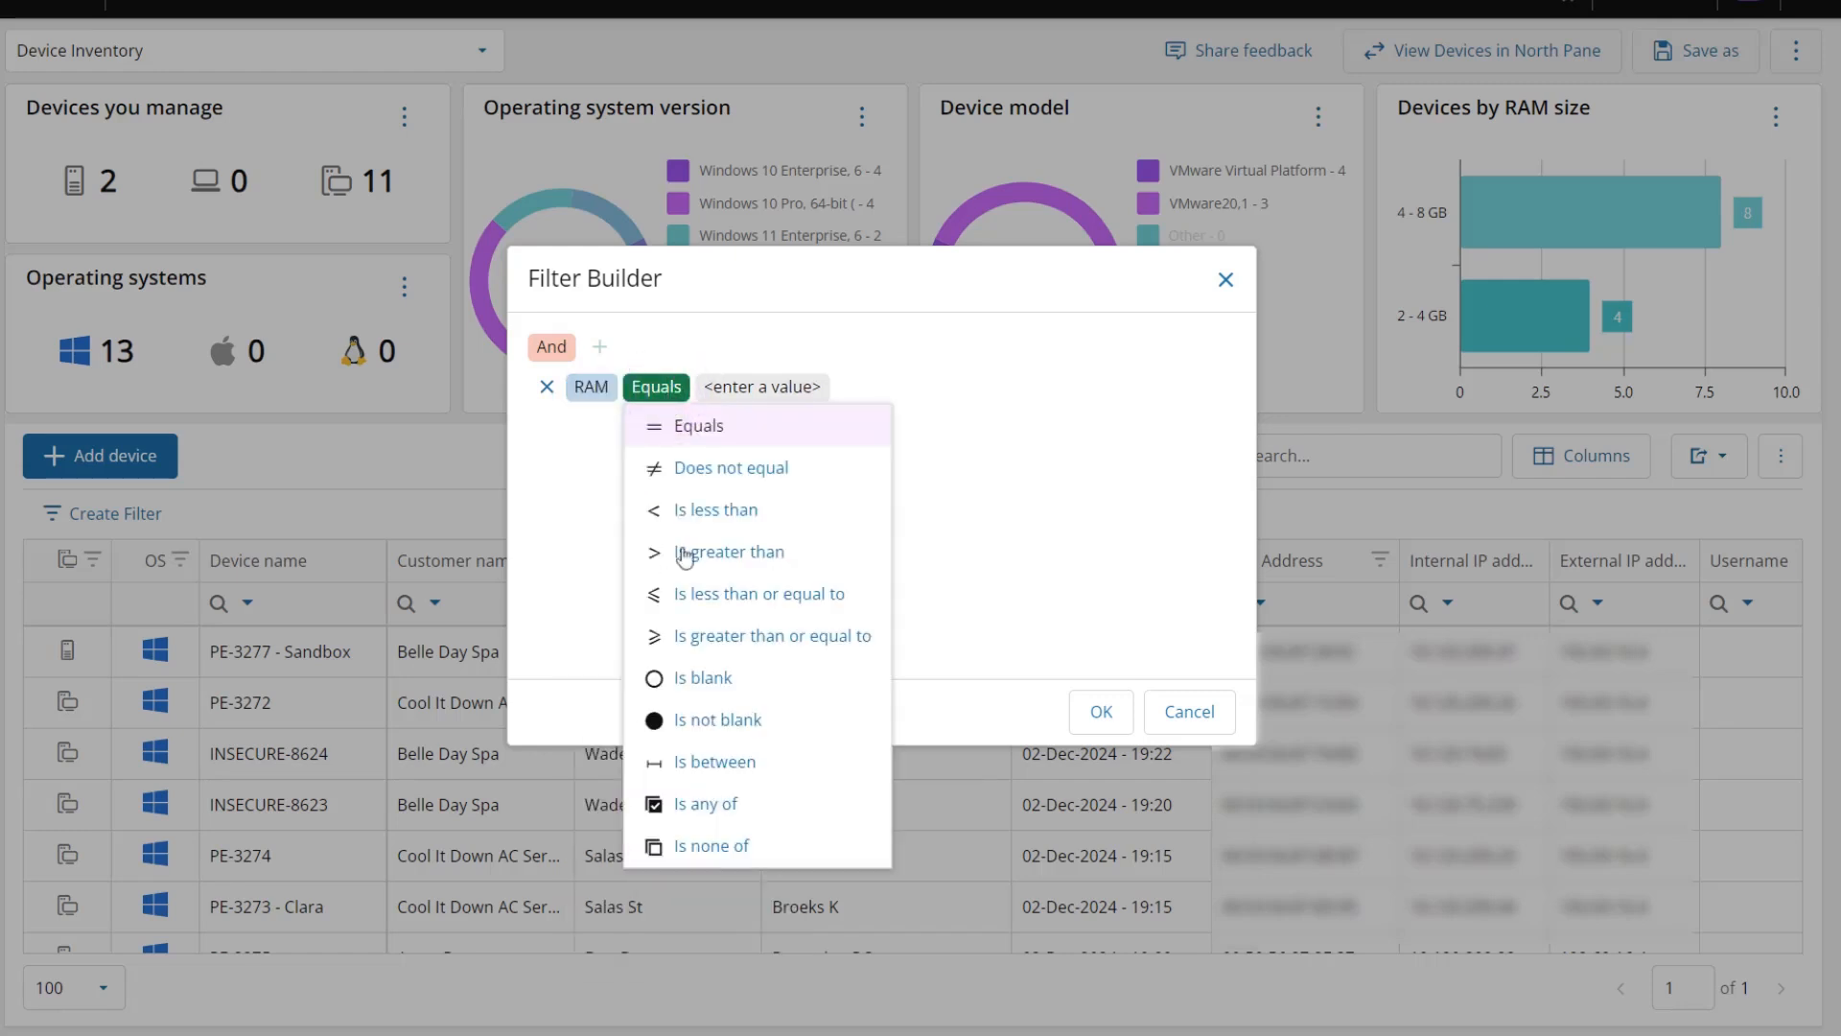
click(705, 804)
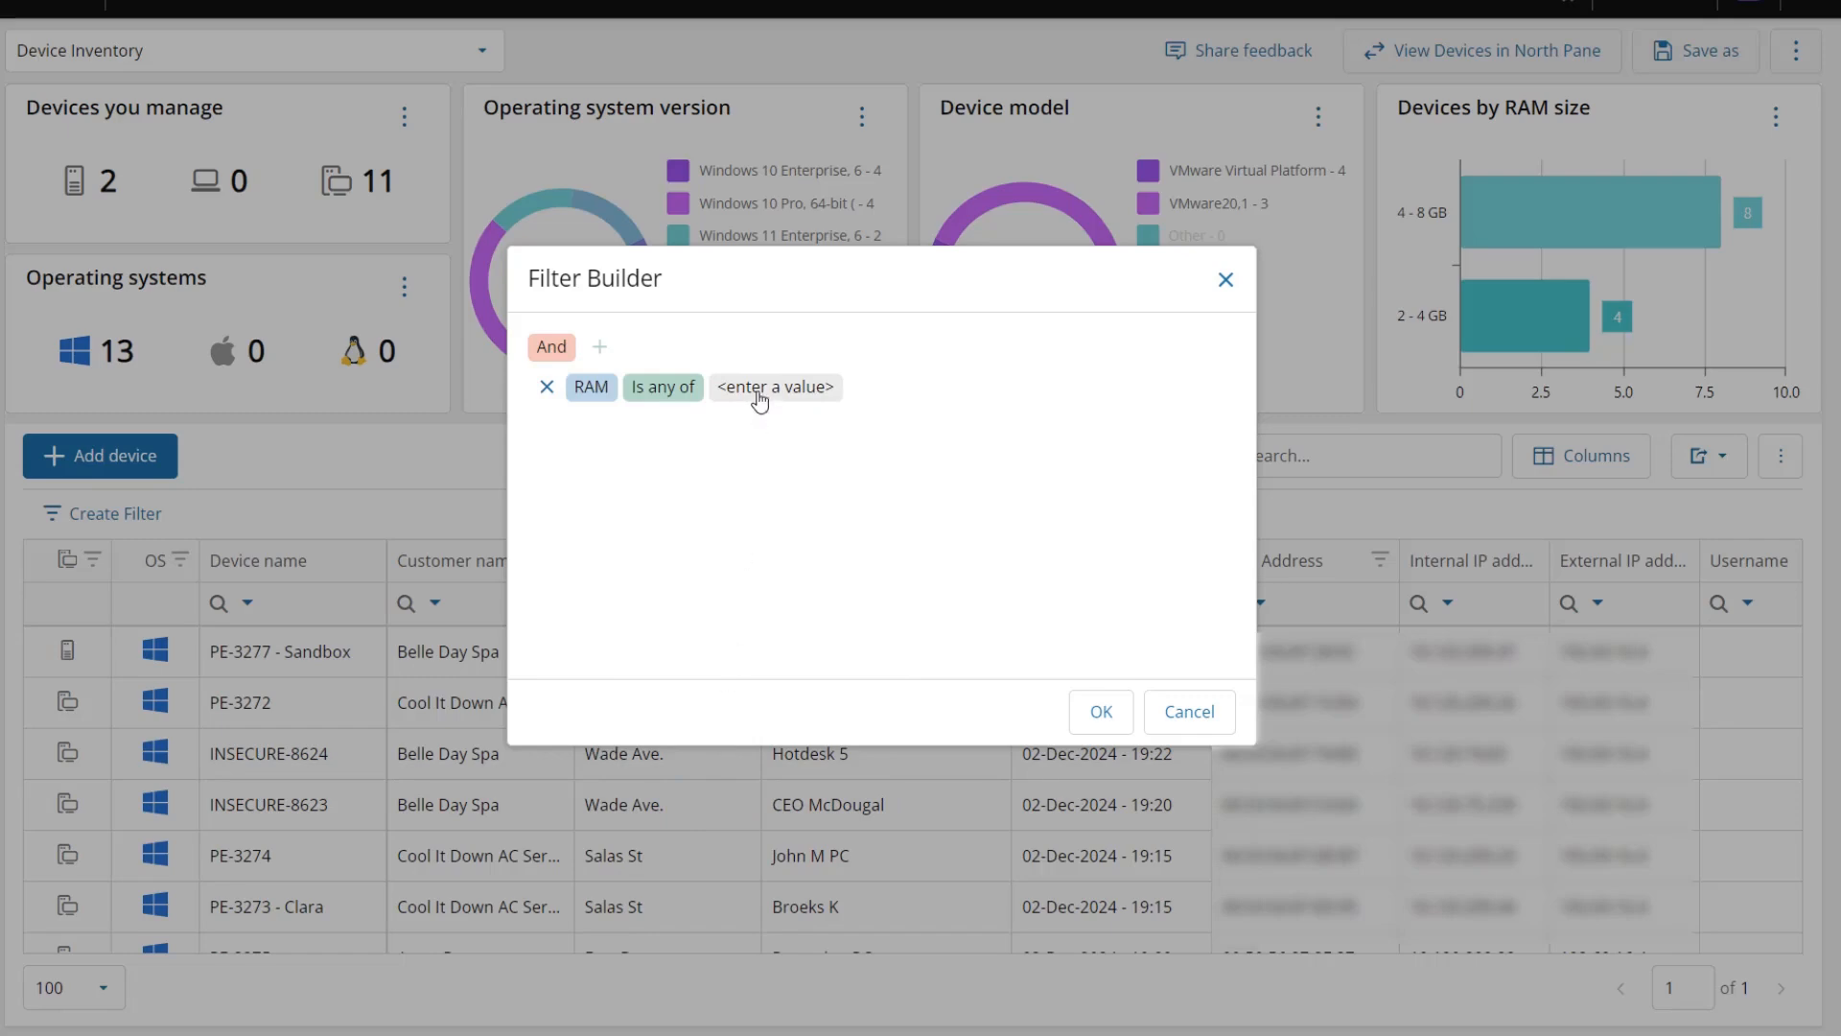
click(749, 495)
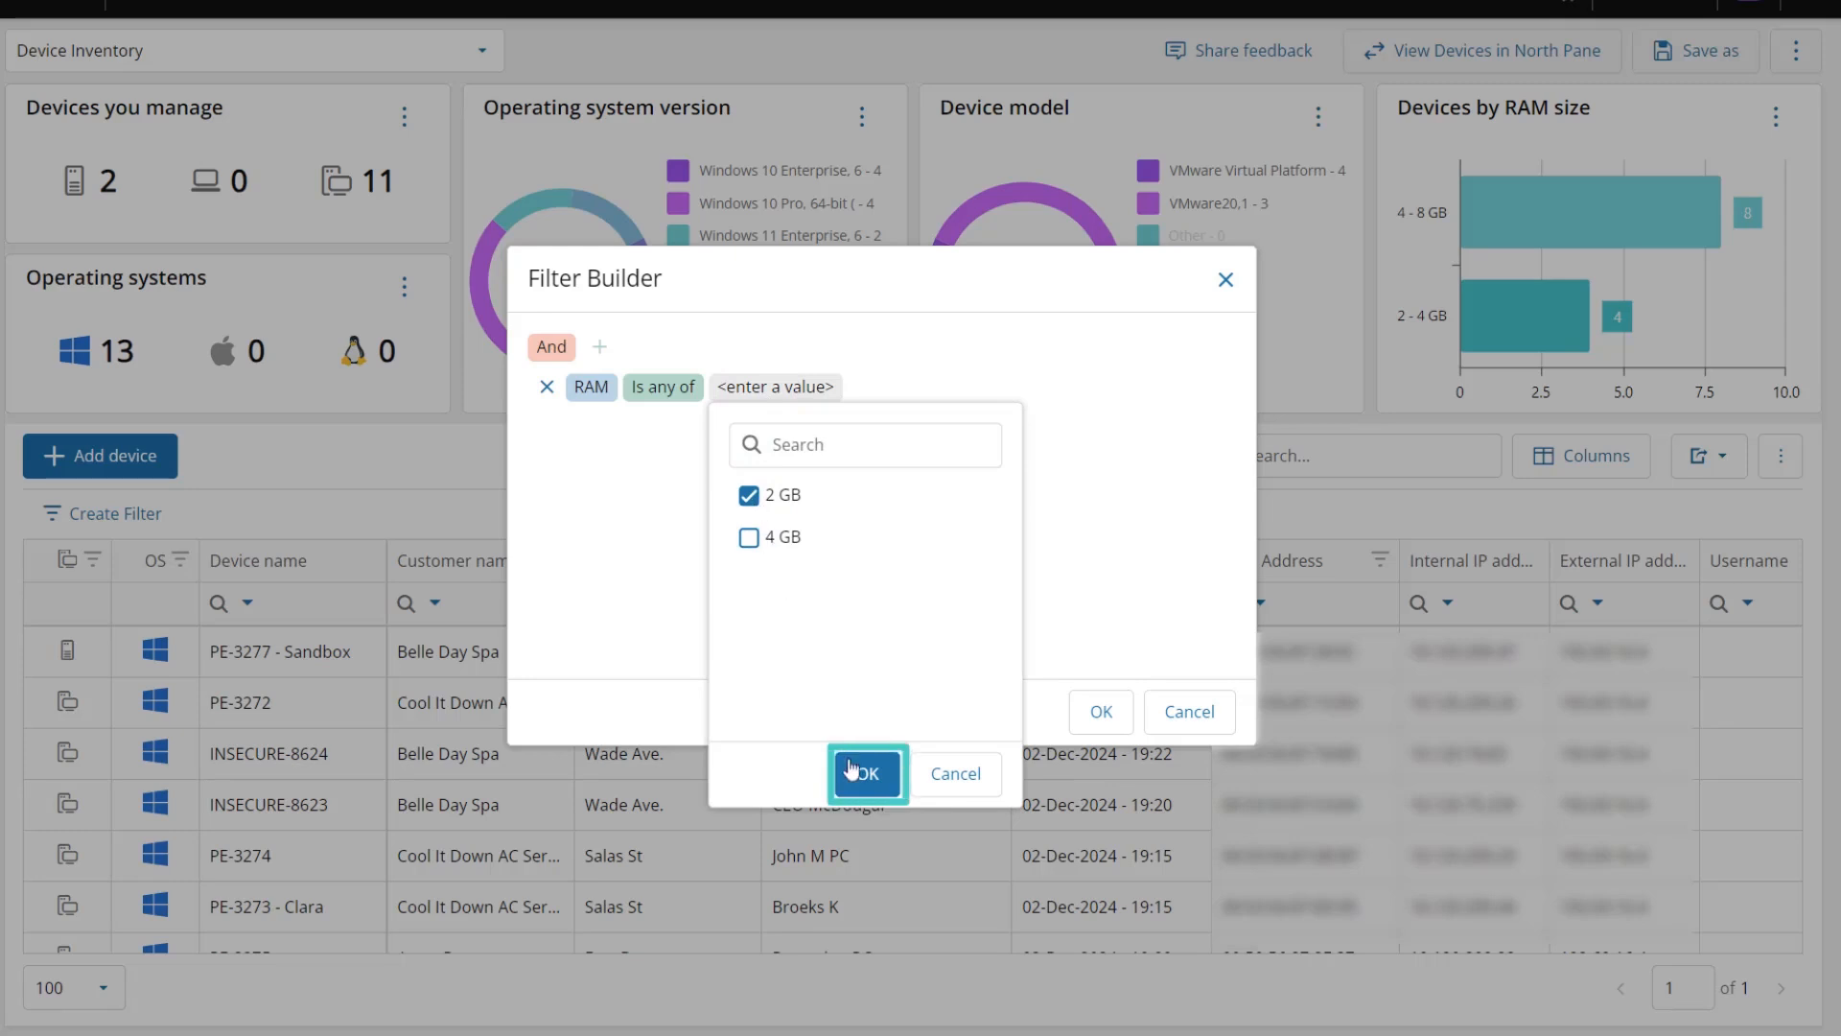
Confirm 2 GB, add a Manufacturer contains VMware condition, and apply both filters.
click(865, 773)
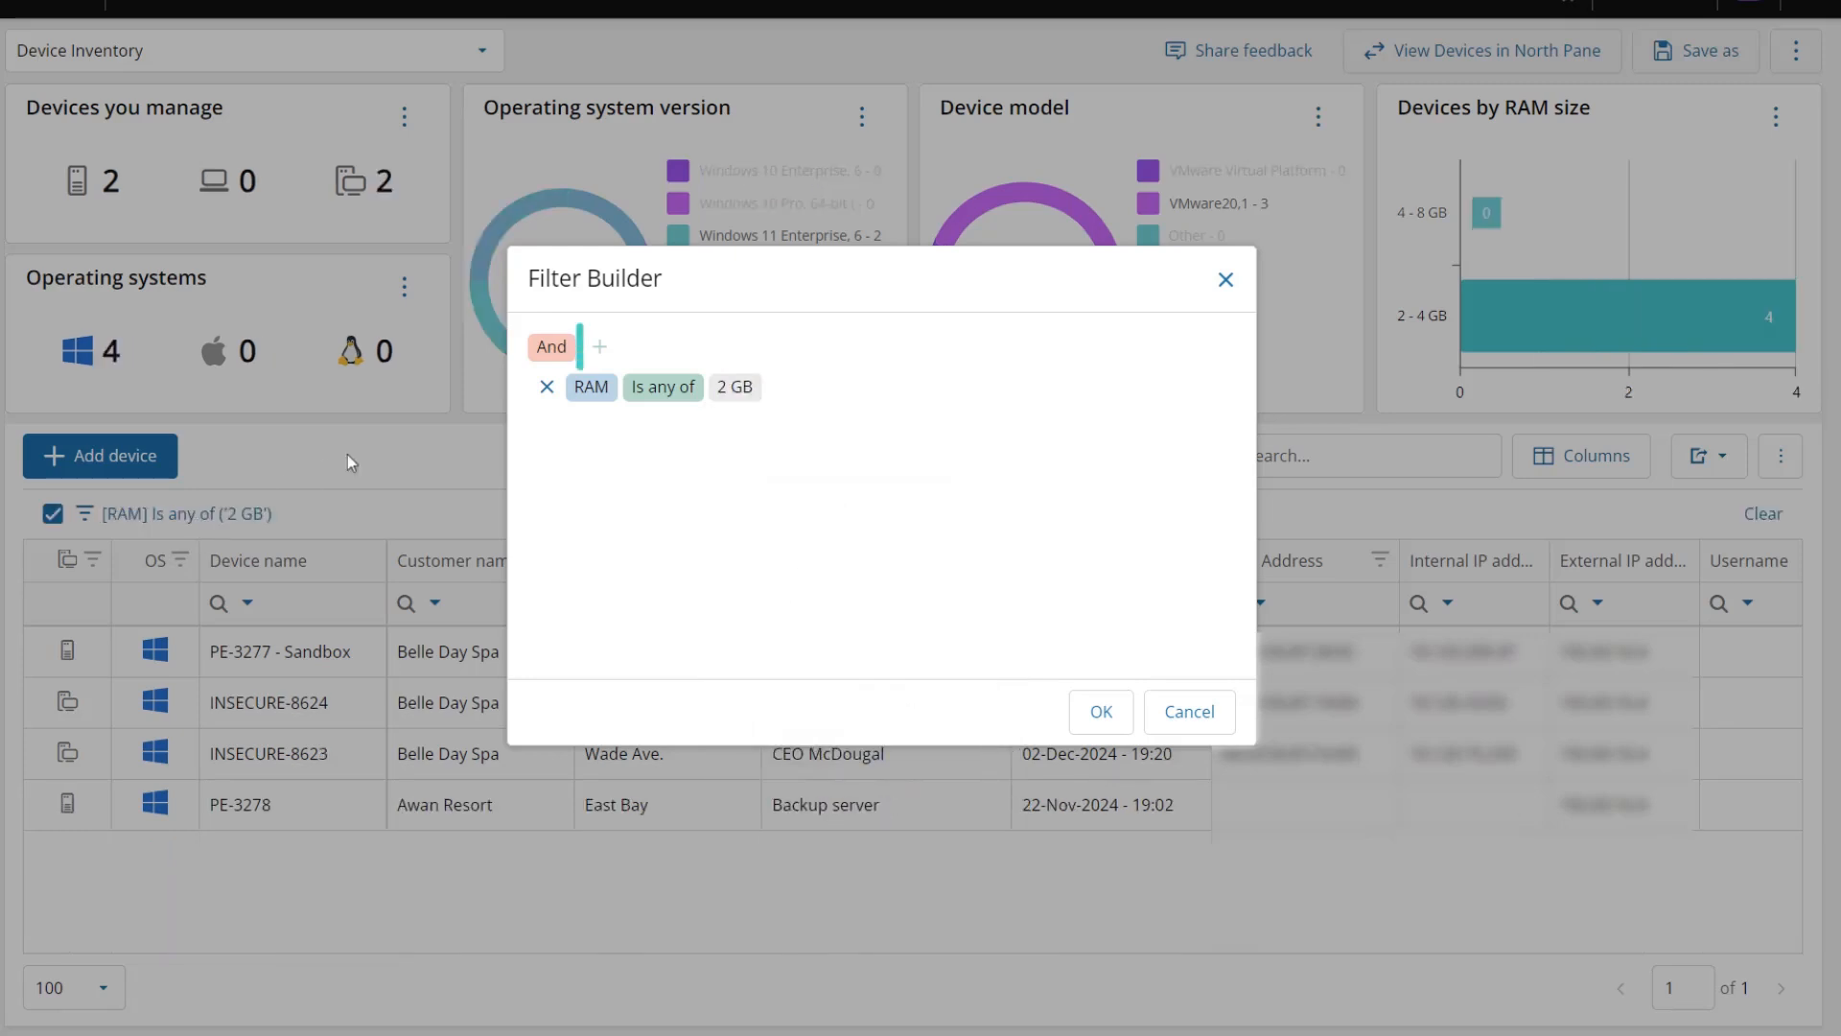
click(598, 346)
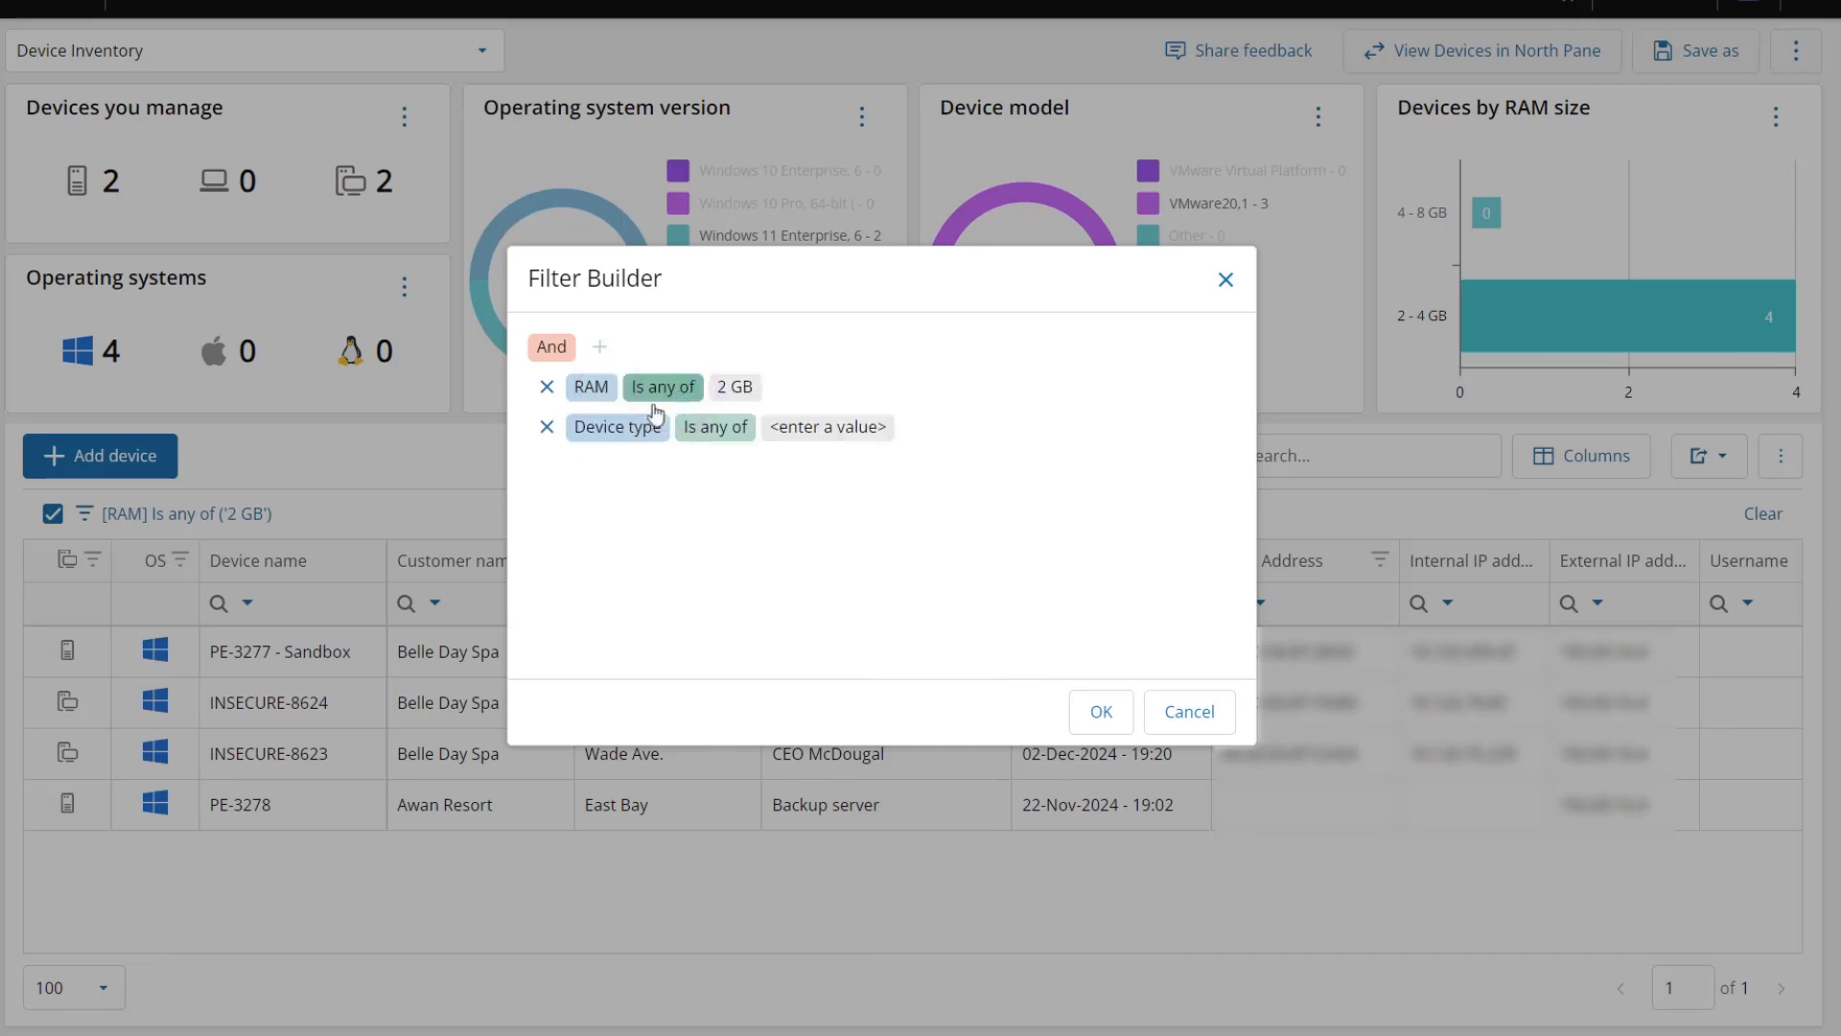
click(616, 425)
text(VMware)
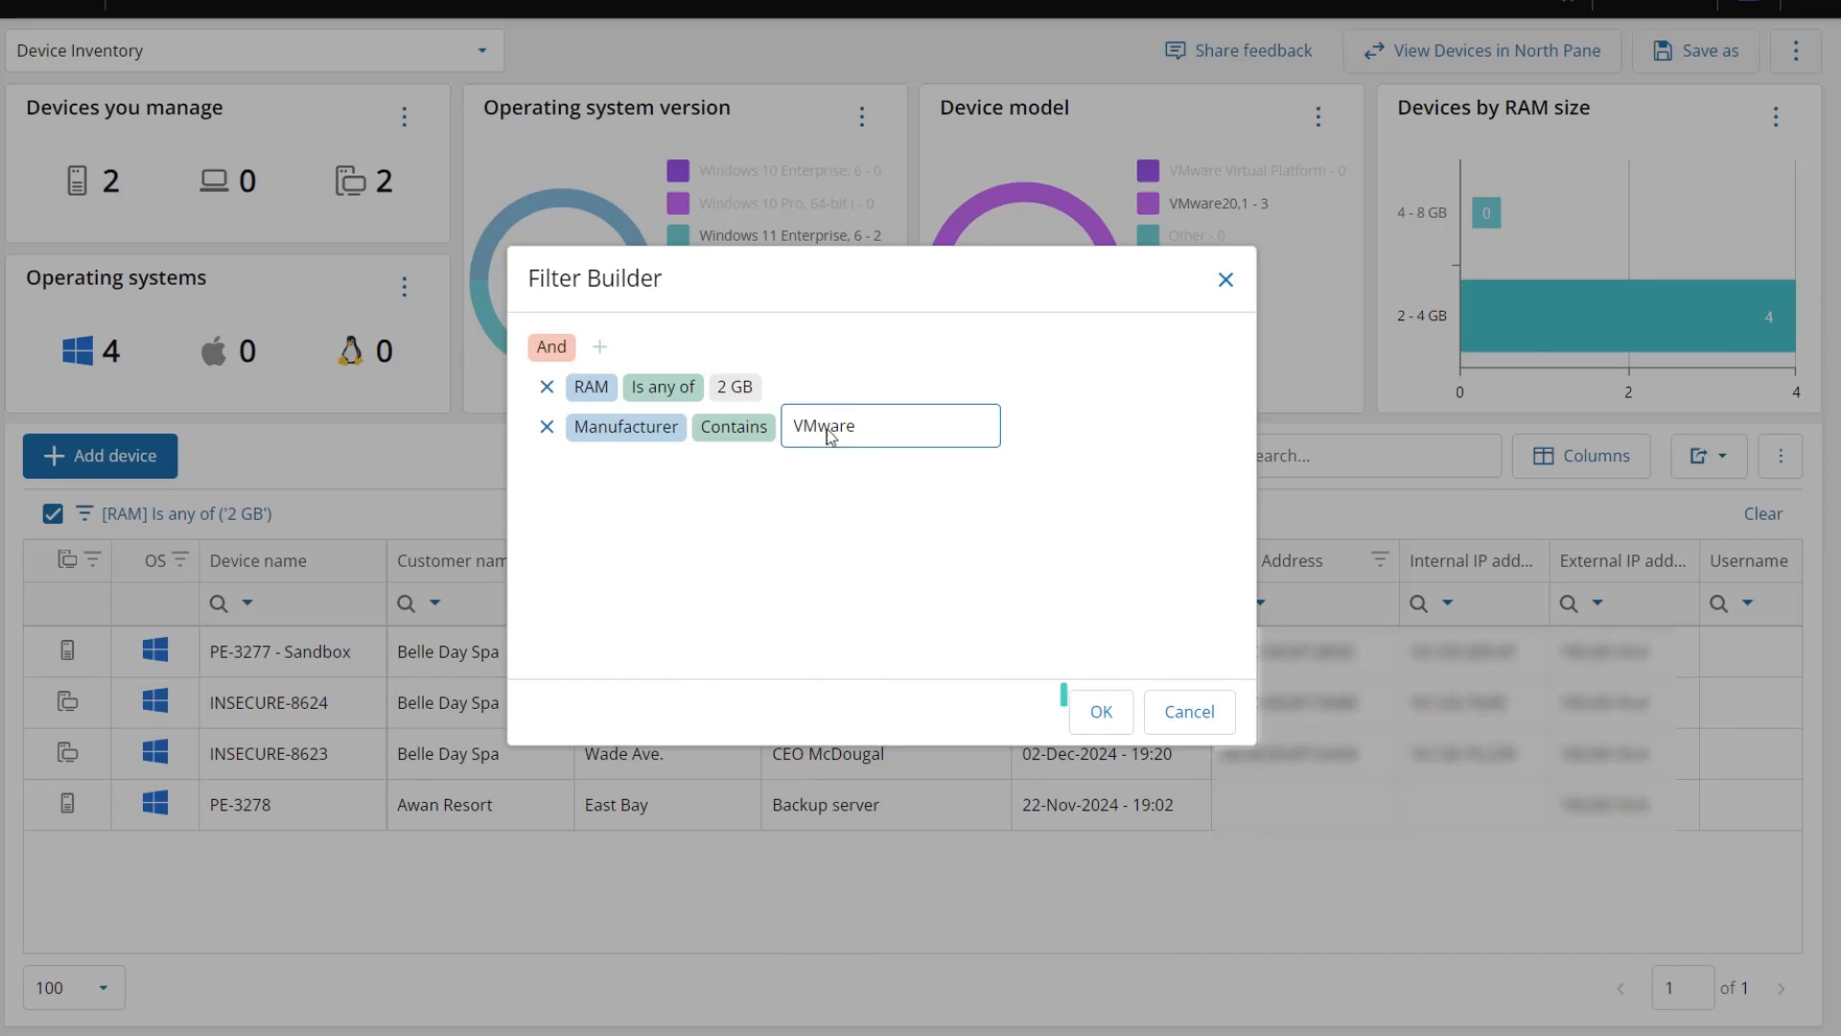
click(1099, 711)
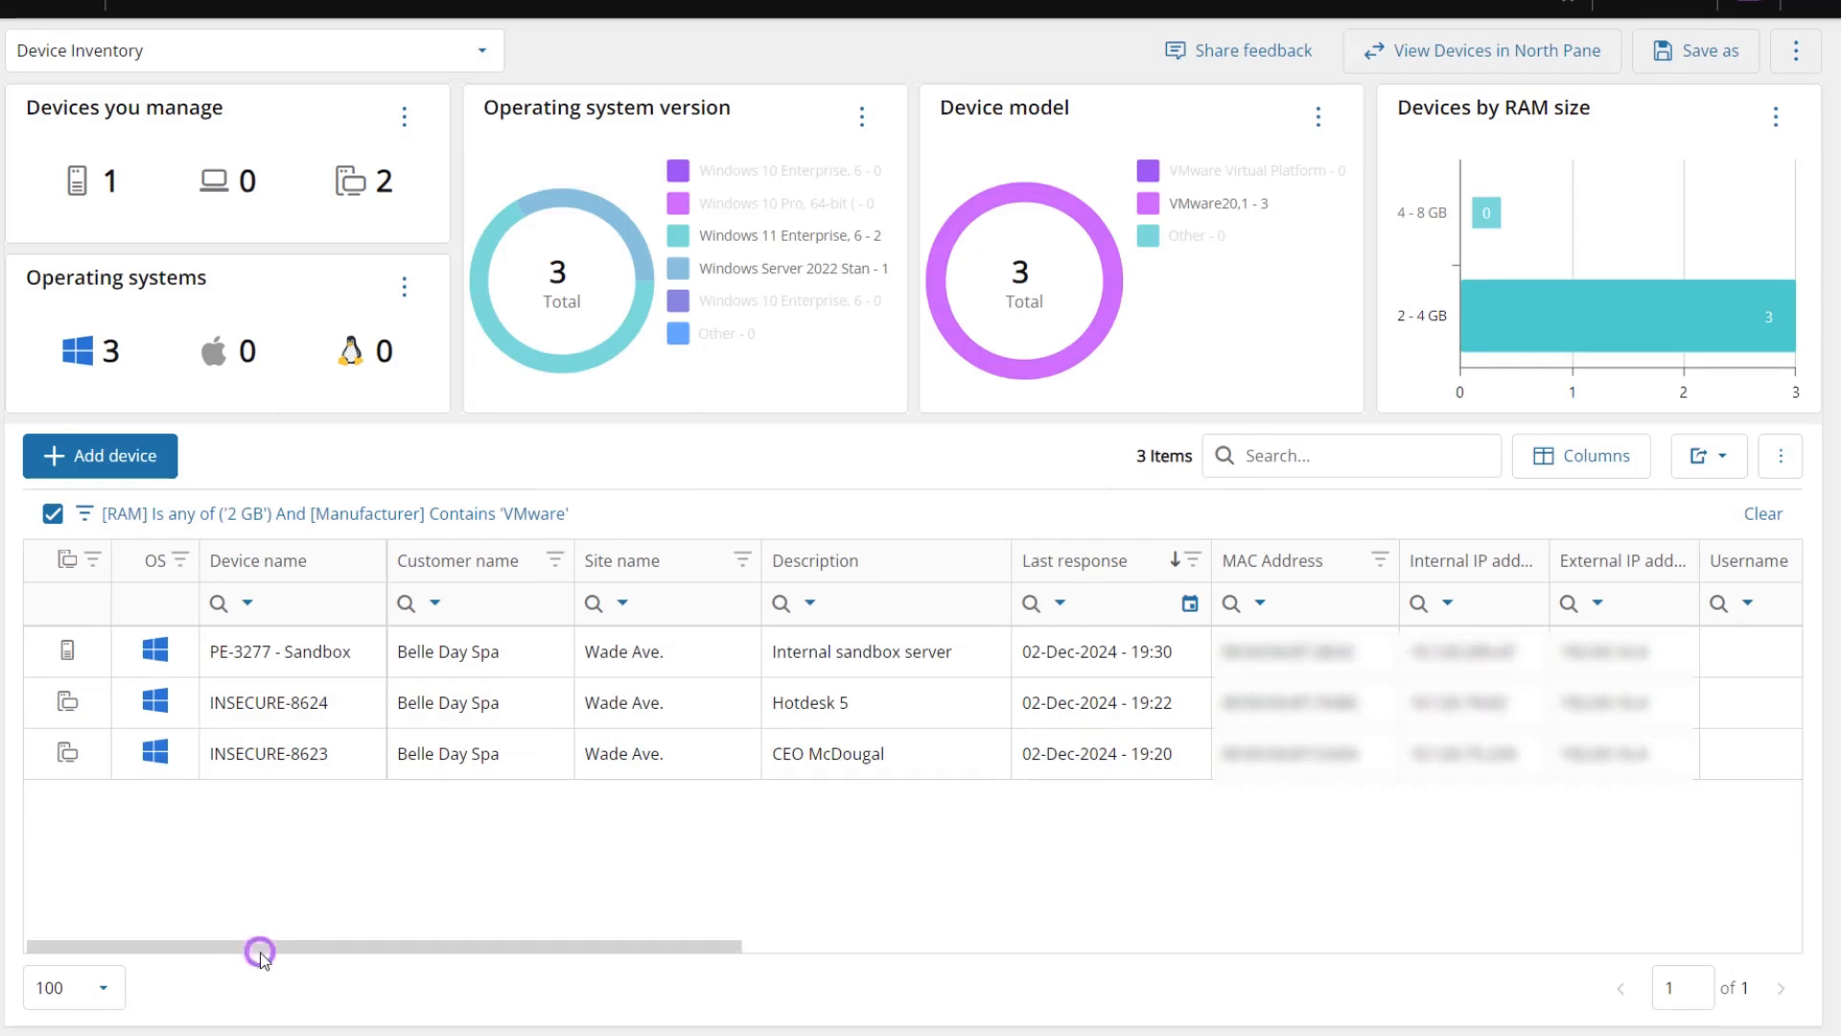
drag(260, 949, 1204, 949)
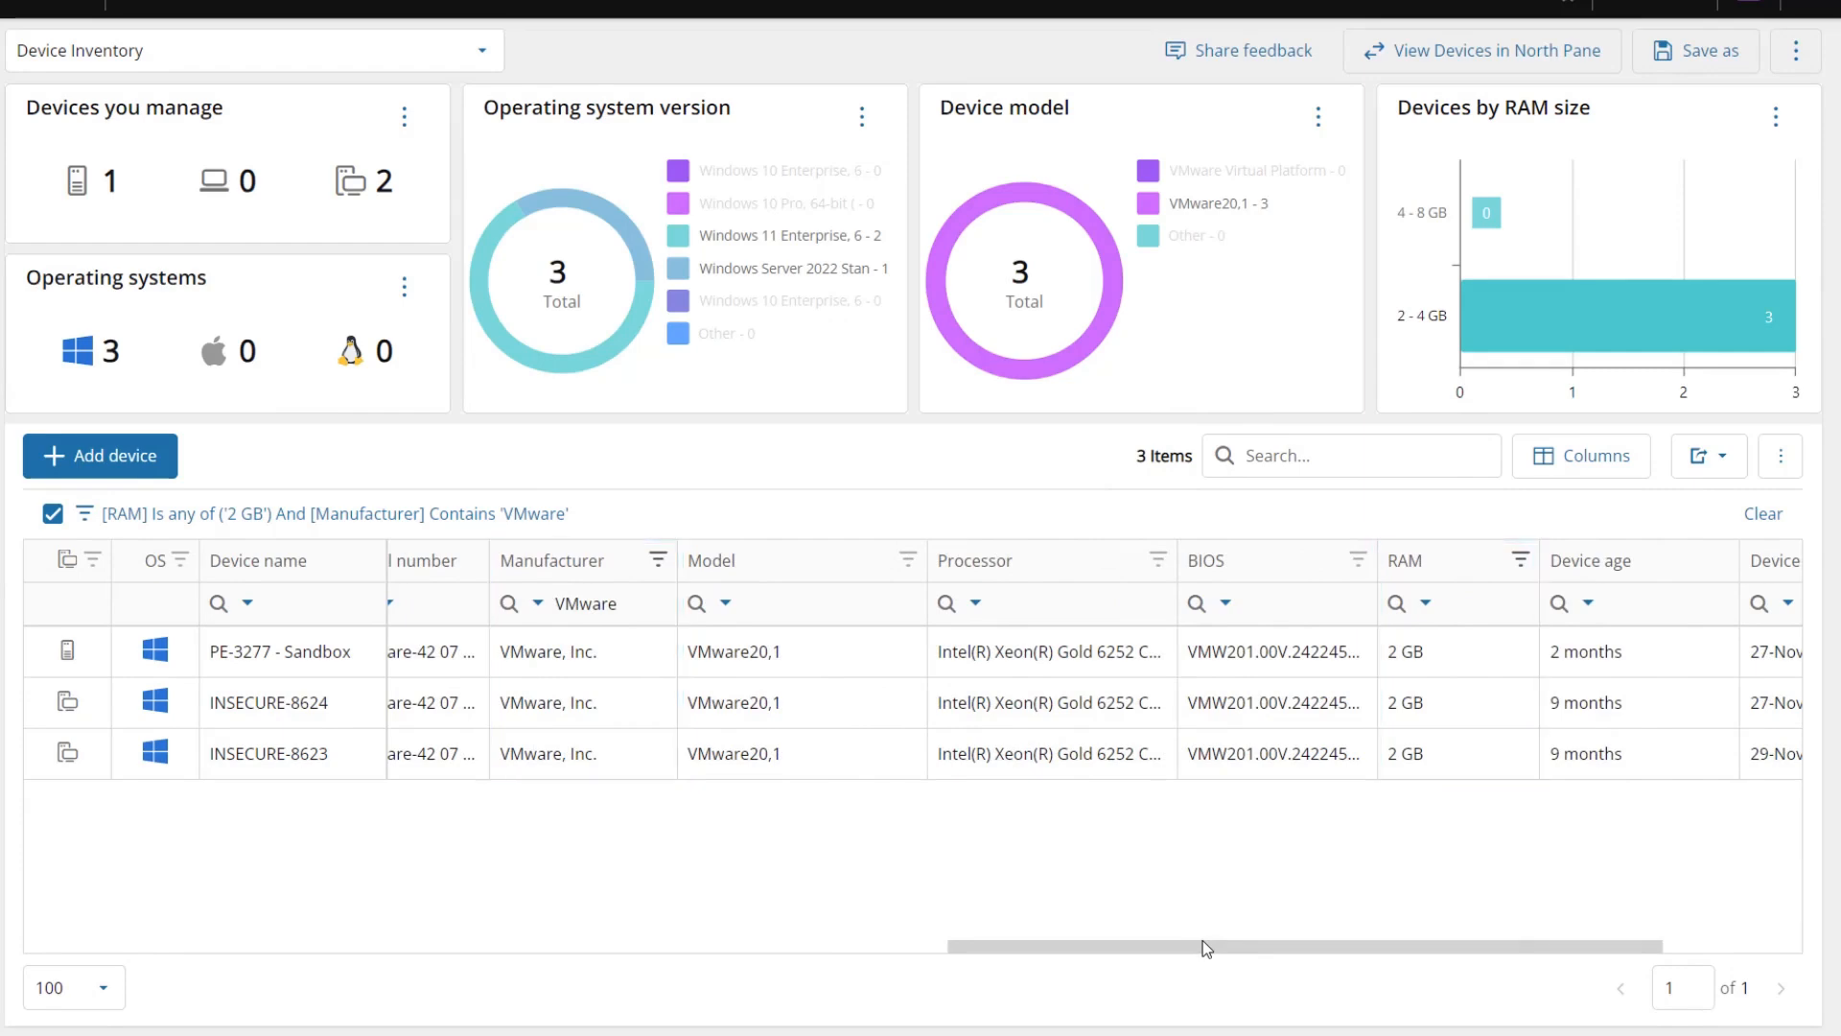
Save the filtered inventory as view 'VMware RAM 2GB' and select it from the views list.
click(1695, 50)
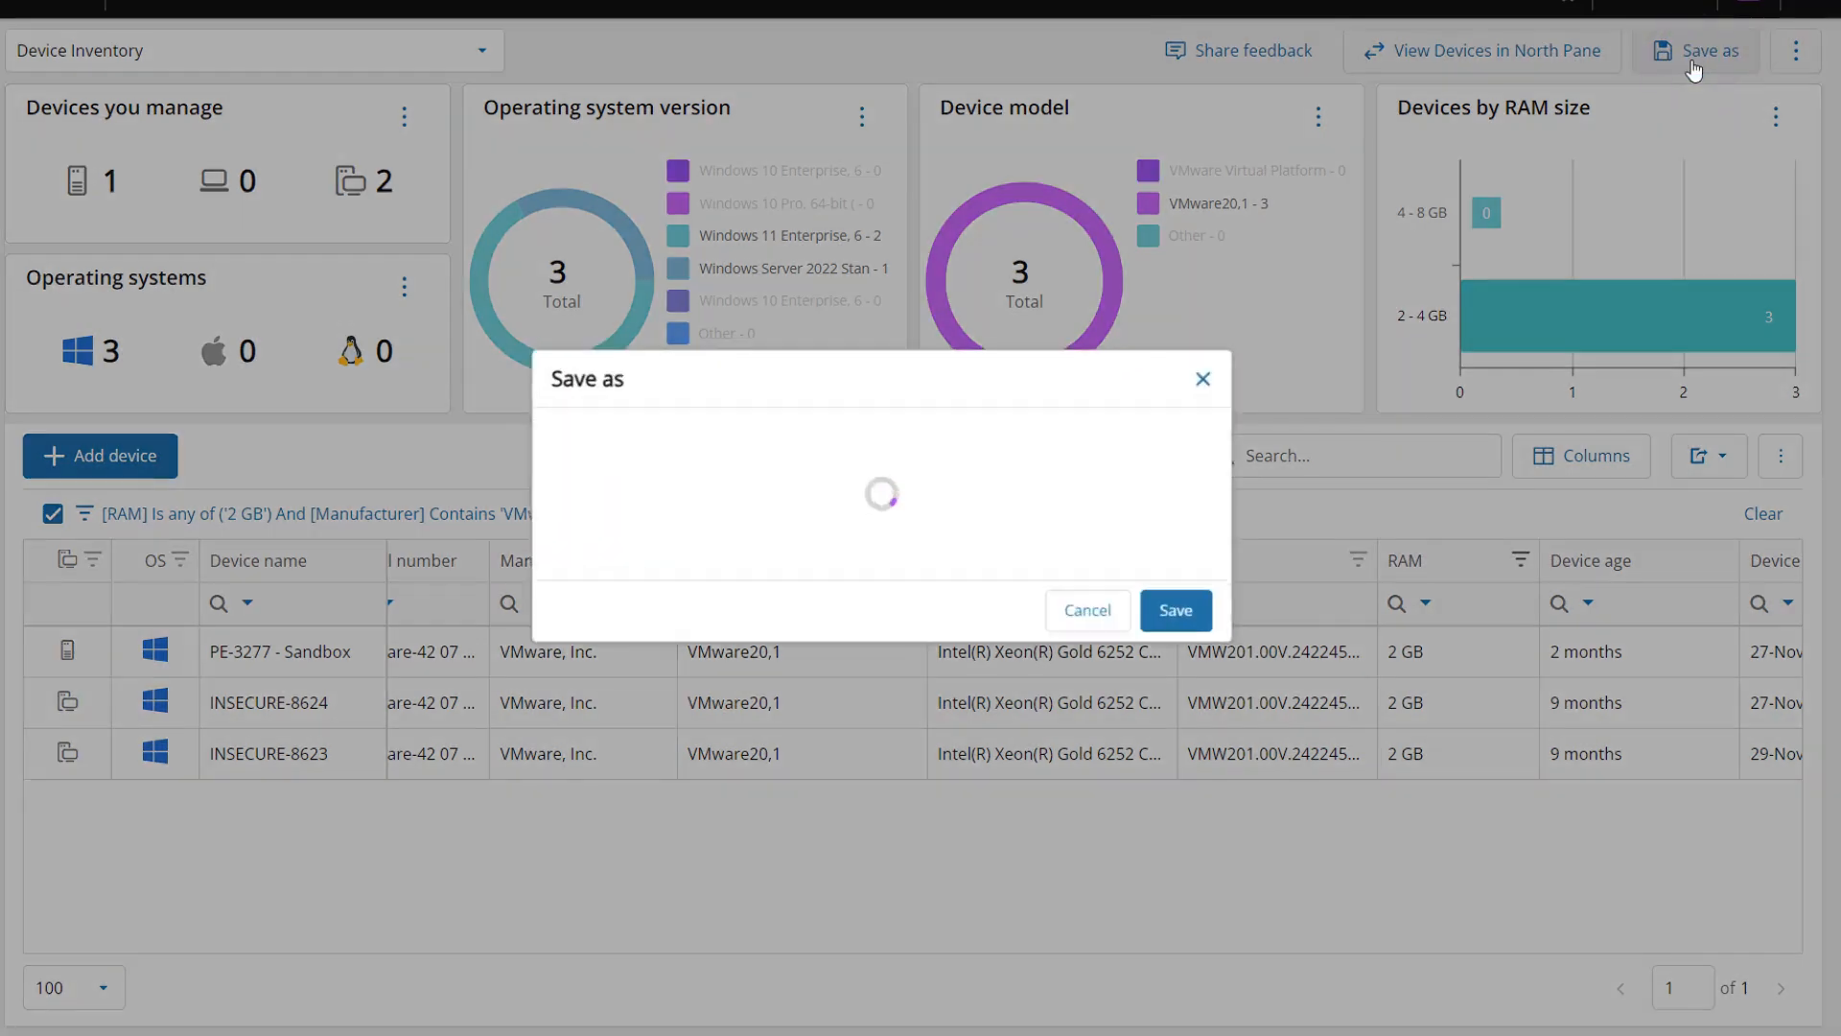
text(VMware RAM 2GB)
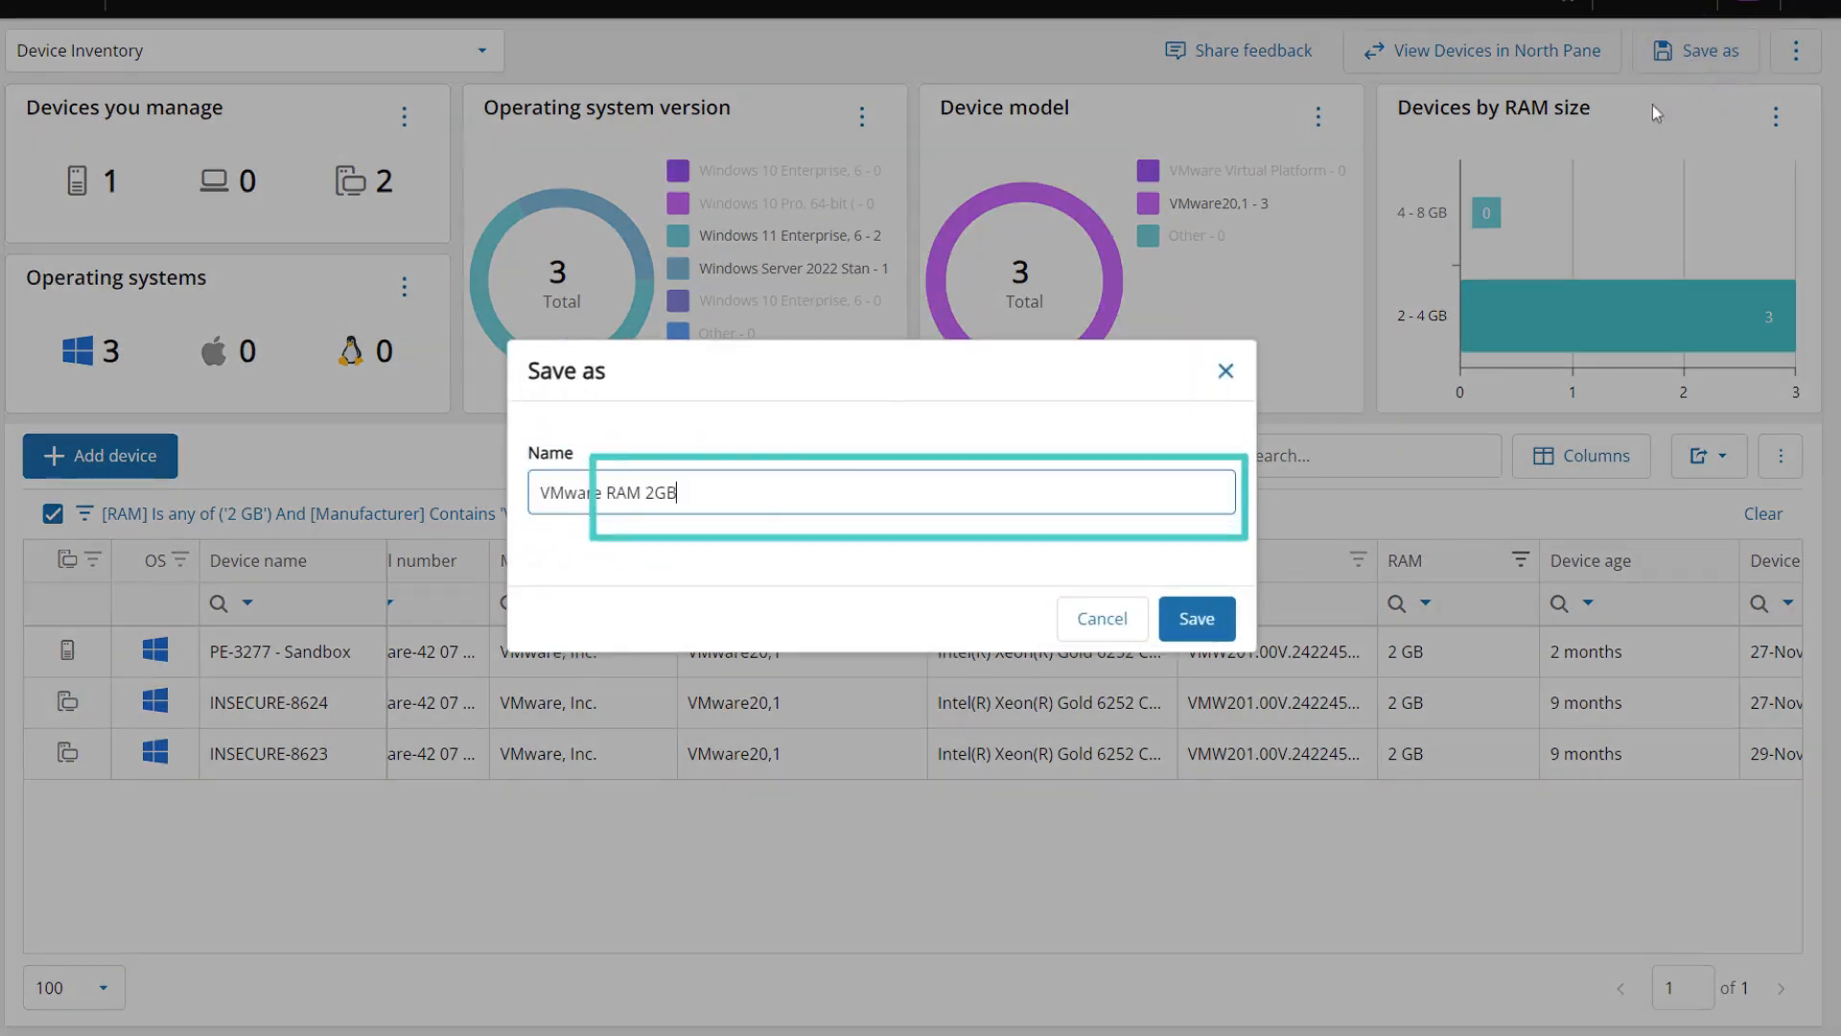
click(1196, 618)
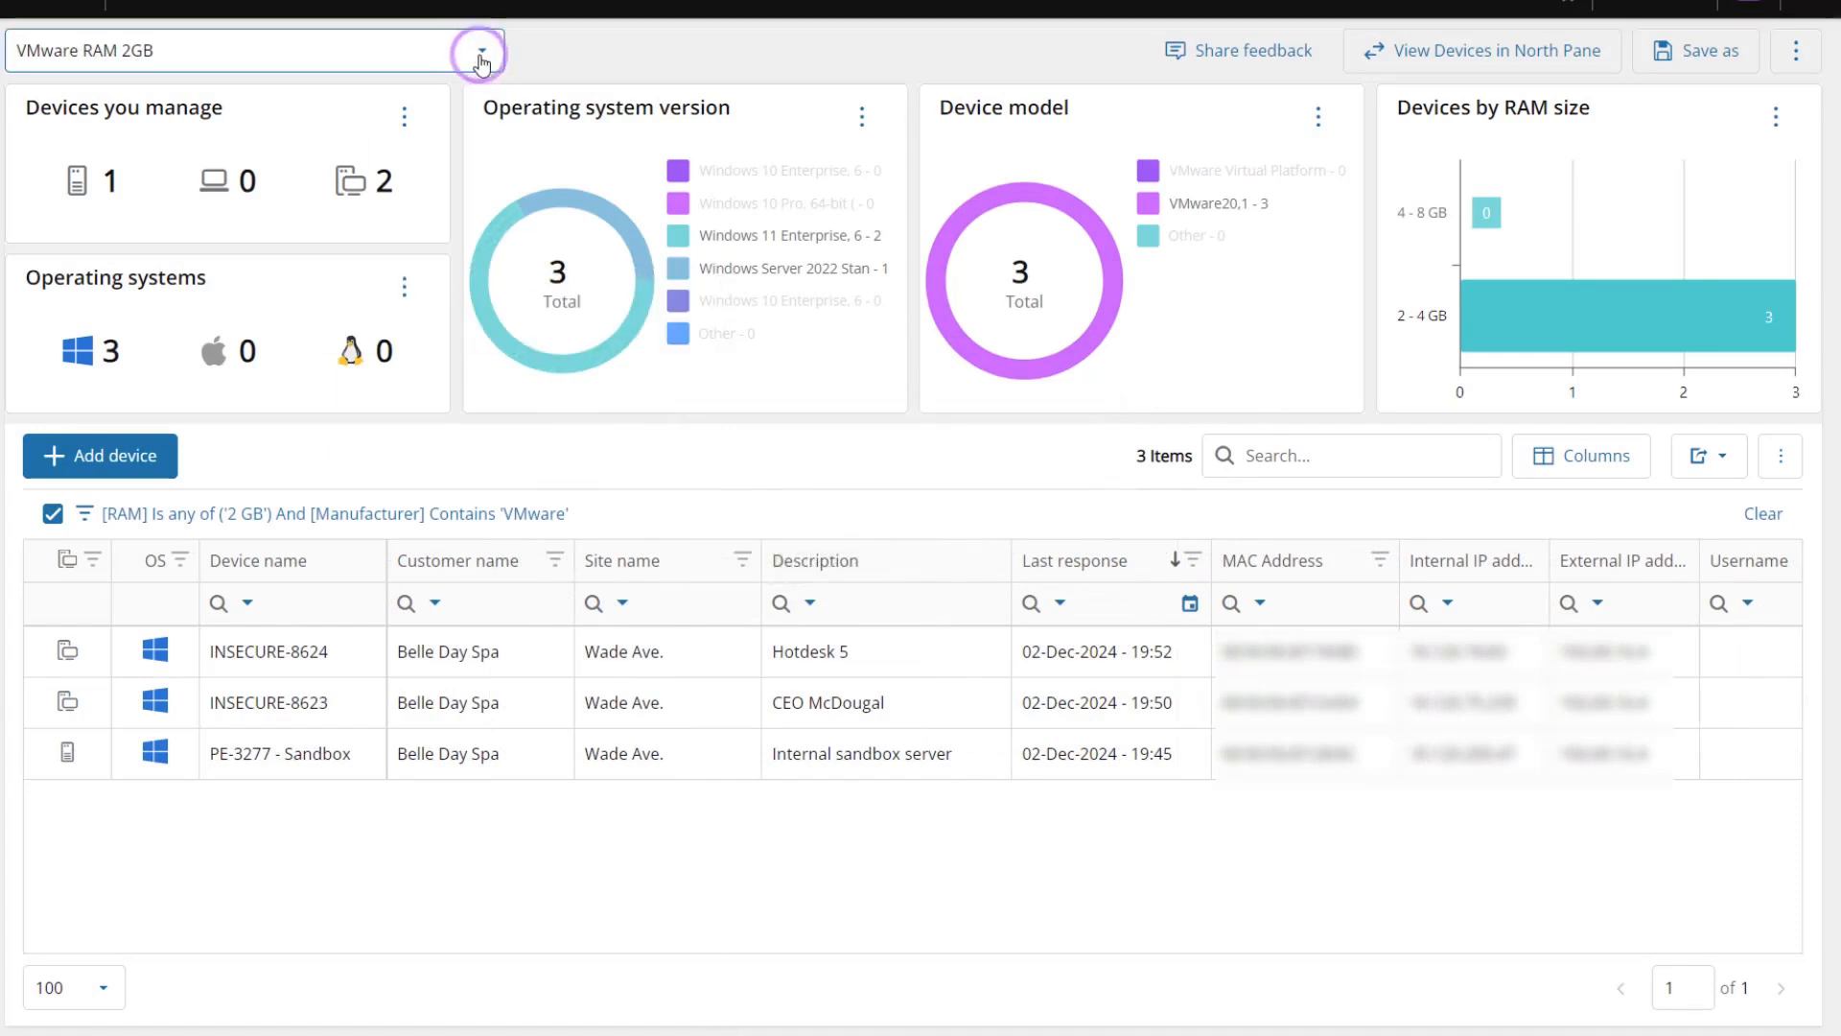
click(480, 52)
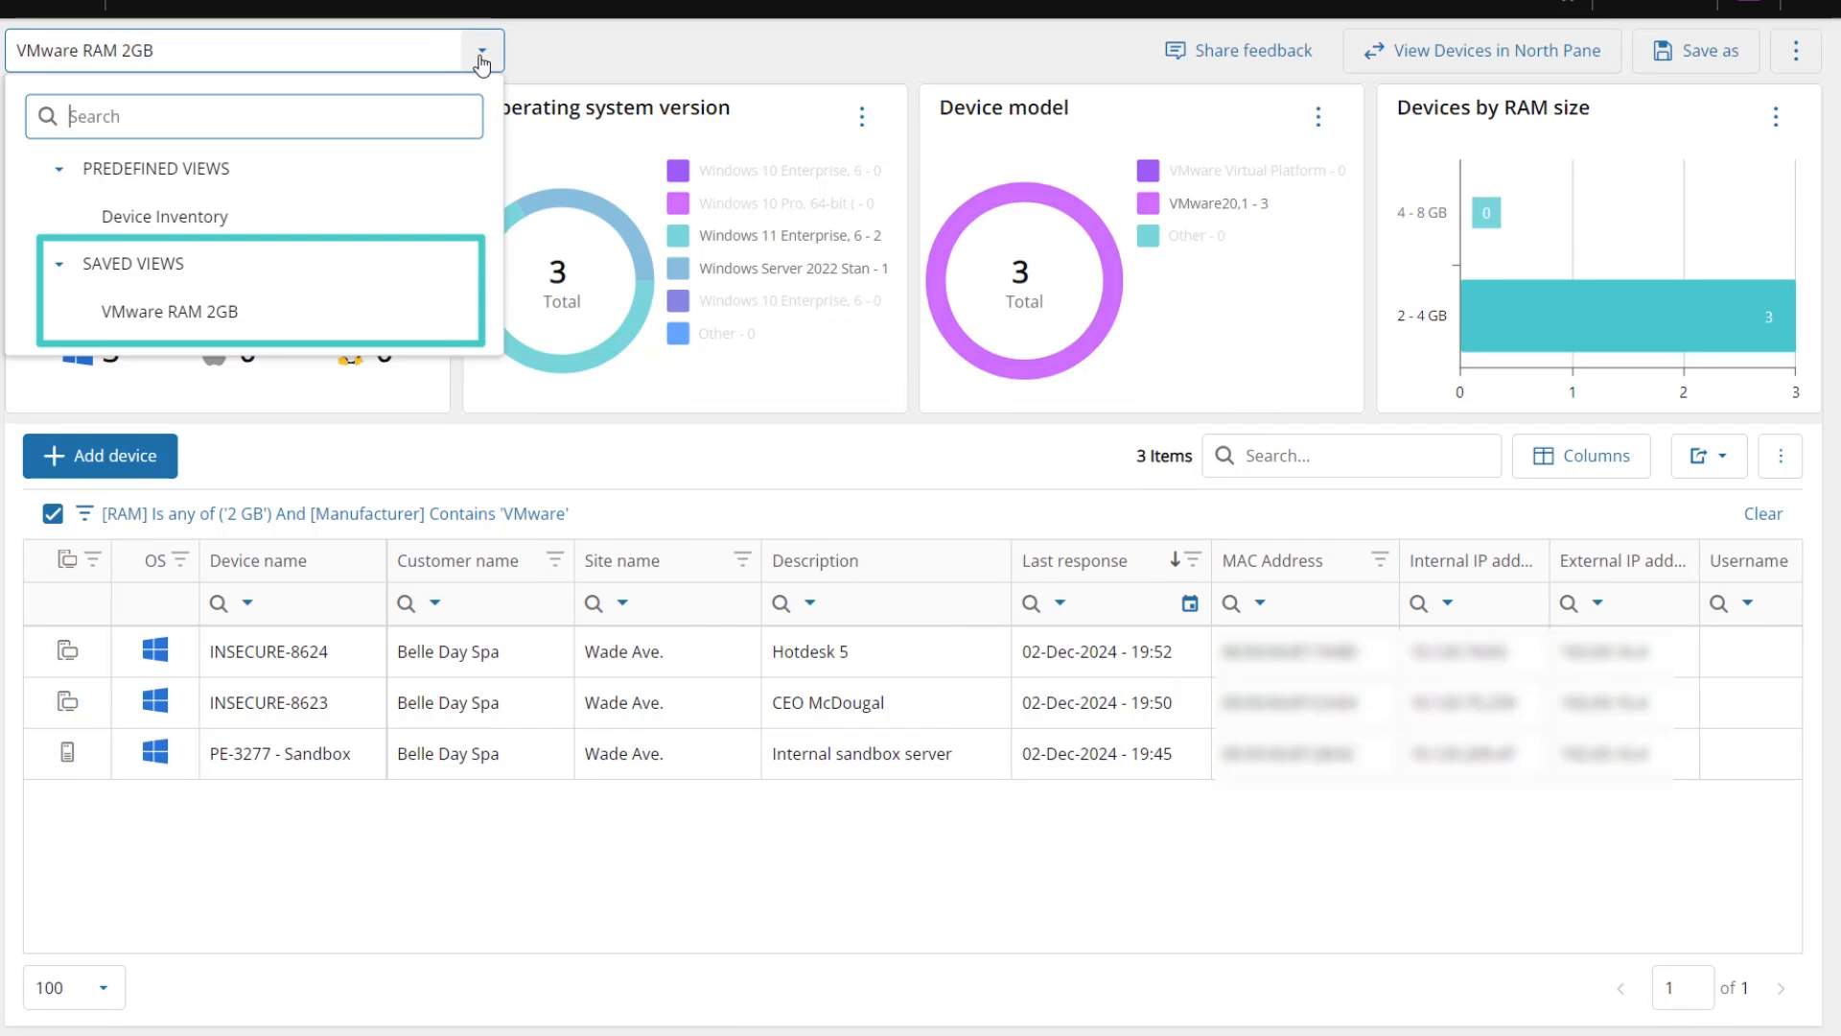
click(480, 51)
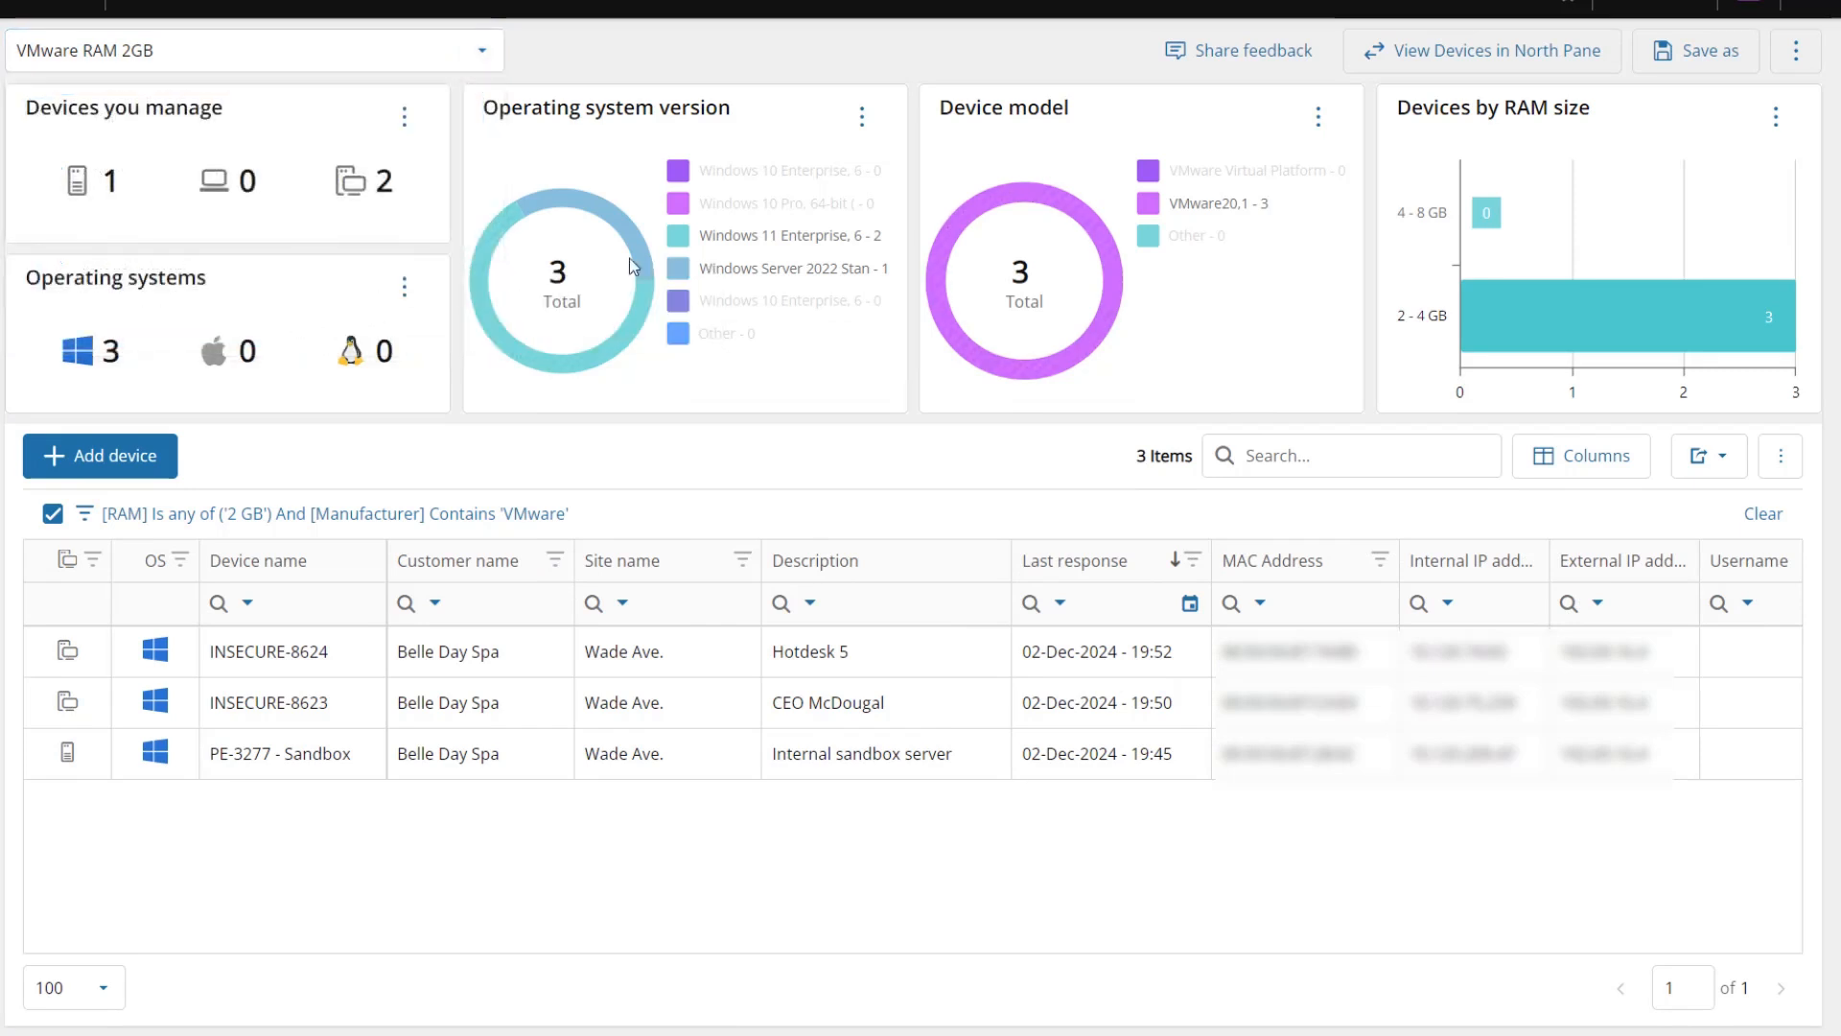
click(1798, 51)
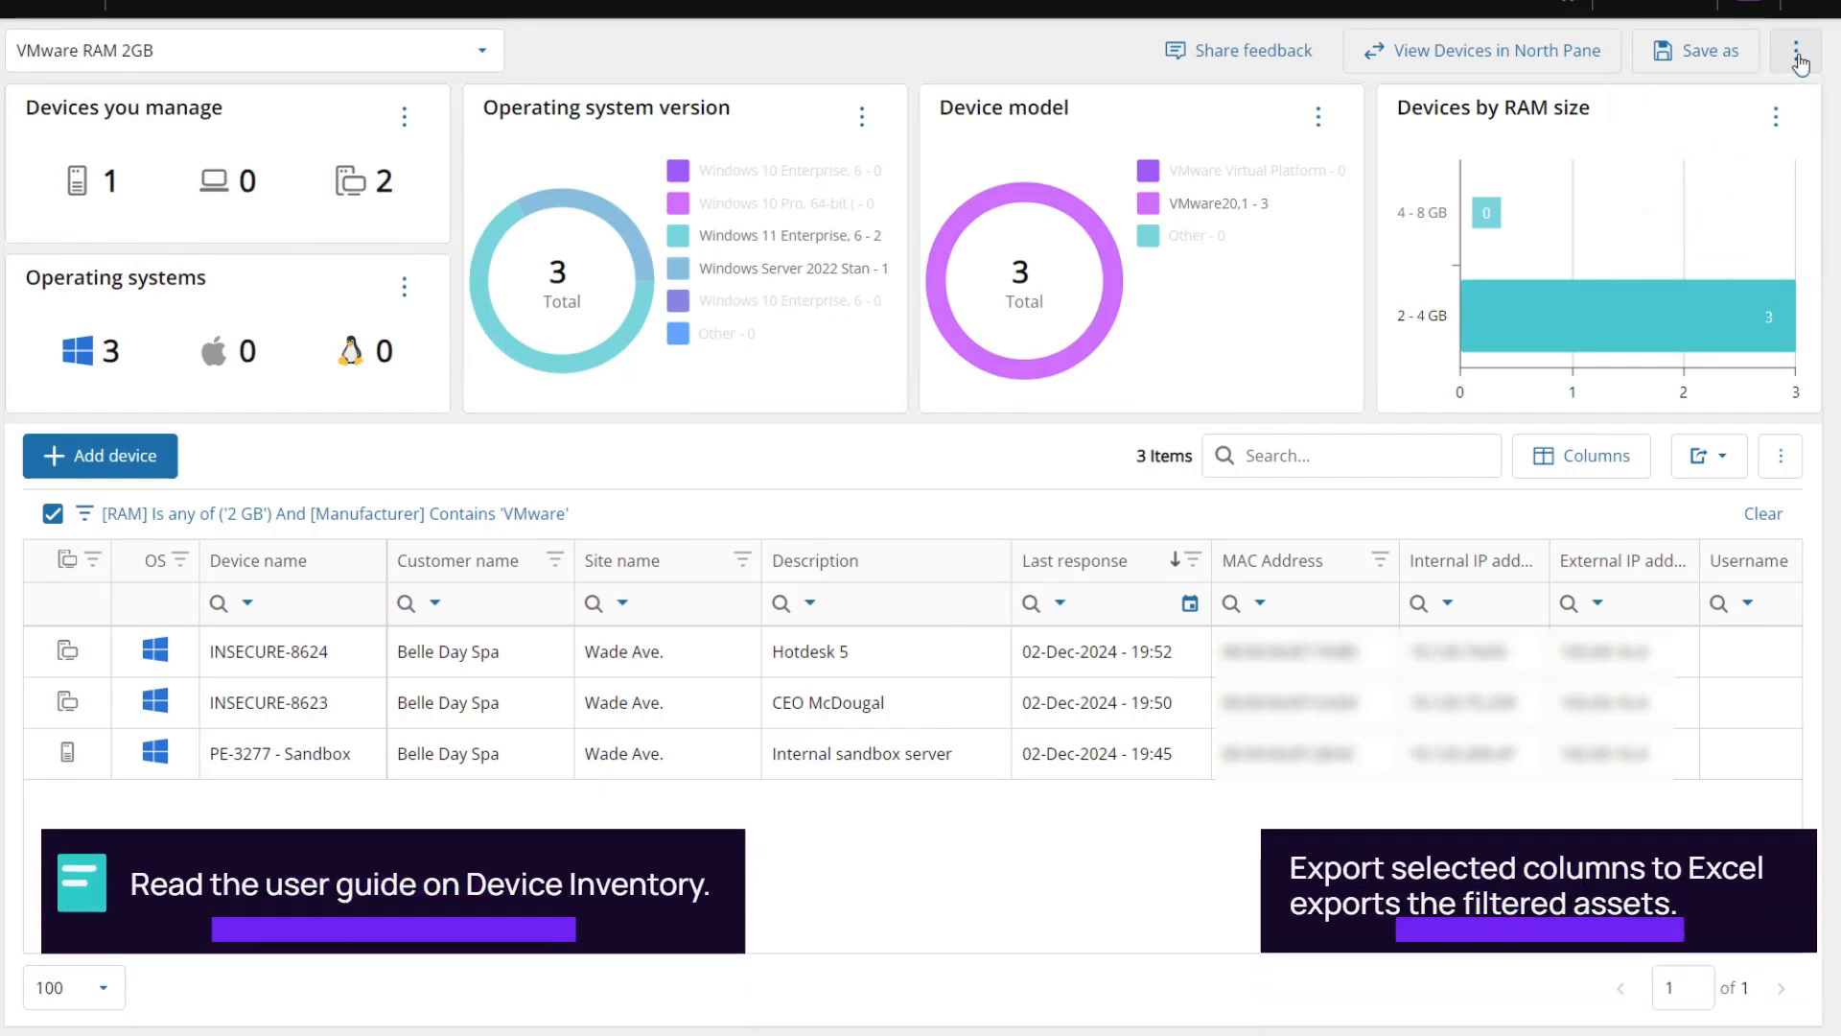
Export the selected columns to Excel and show the three devices in the North Pane.
click(1722, 456)
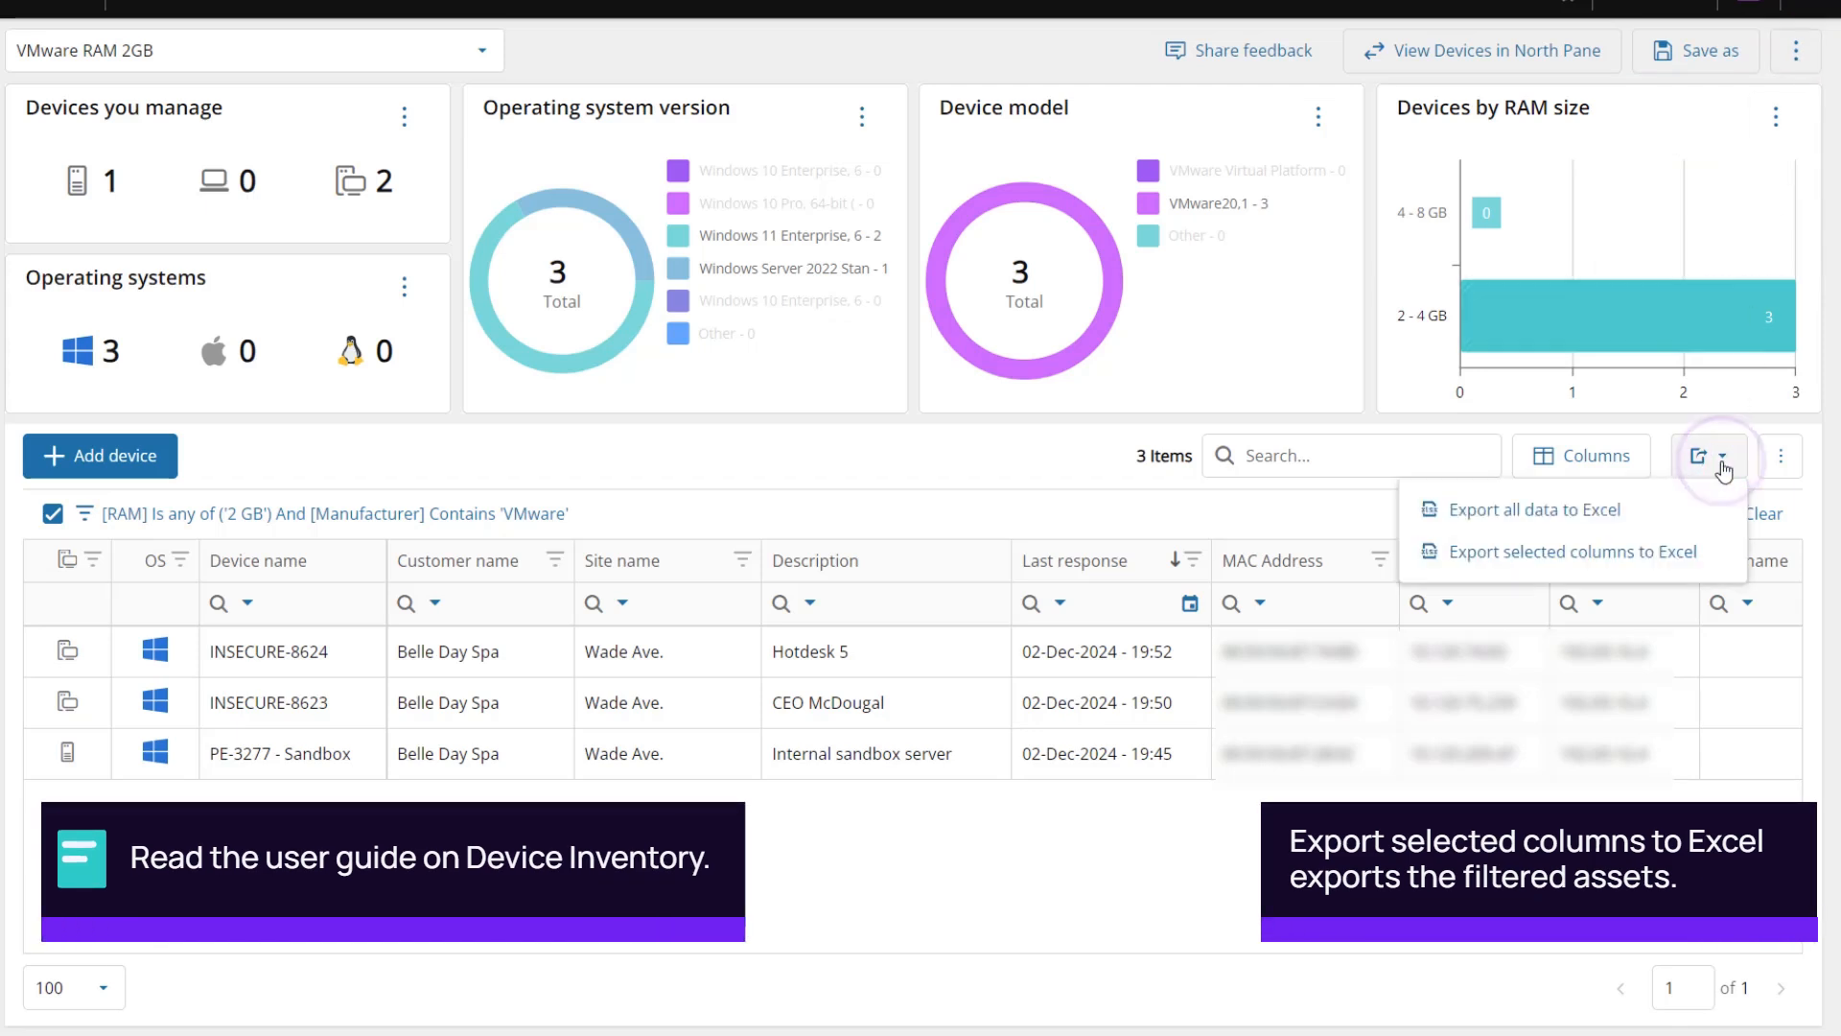
mouse_move(1571, 553)
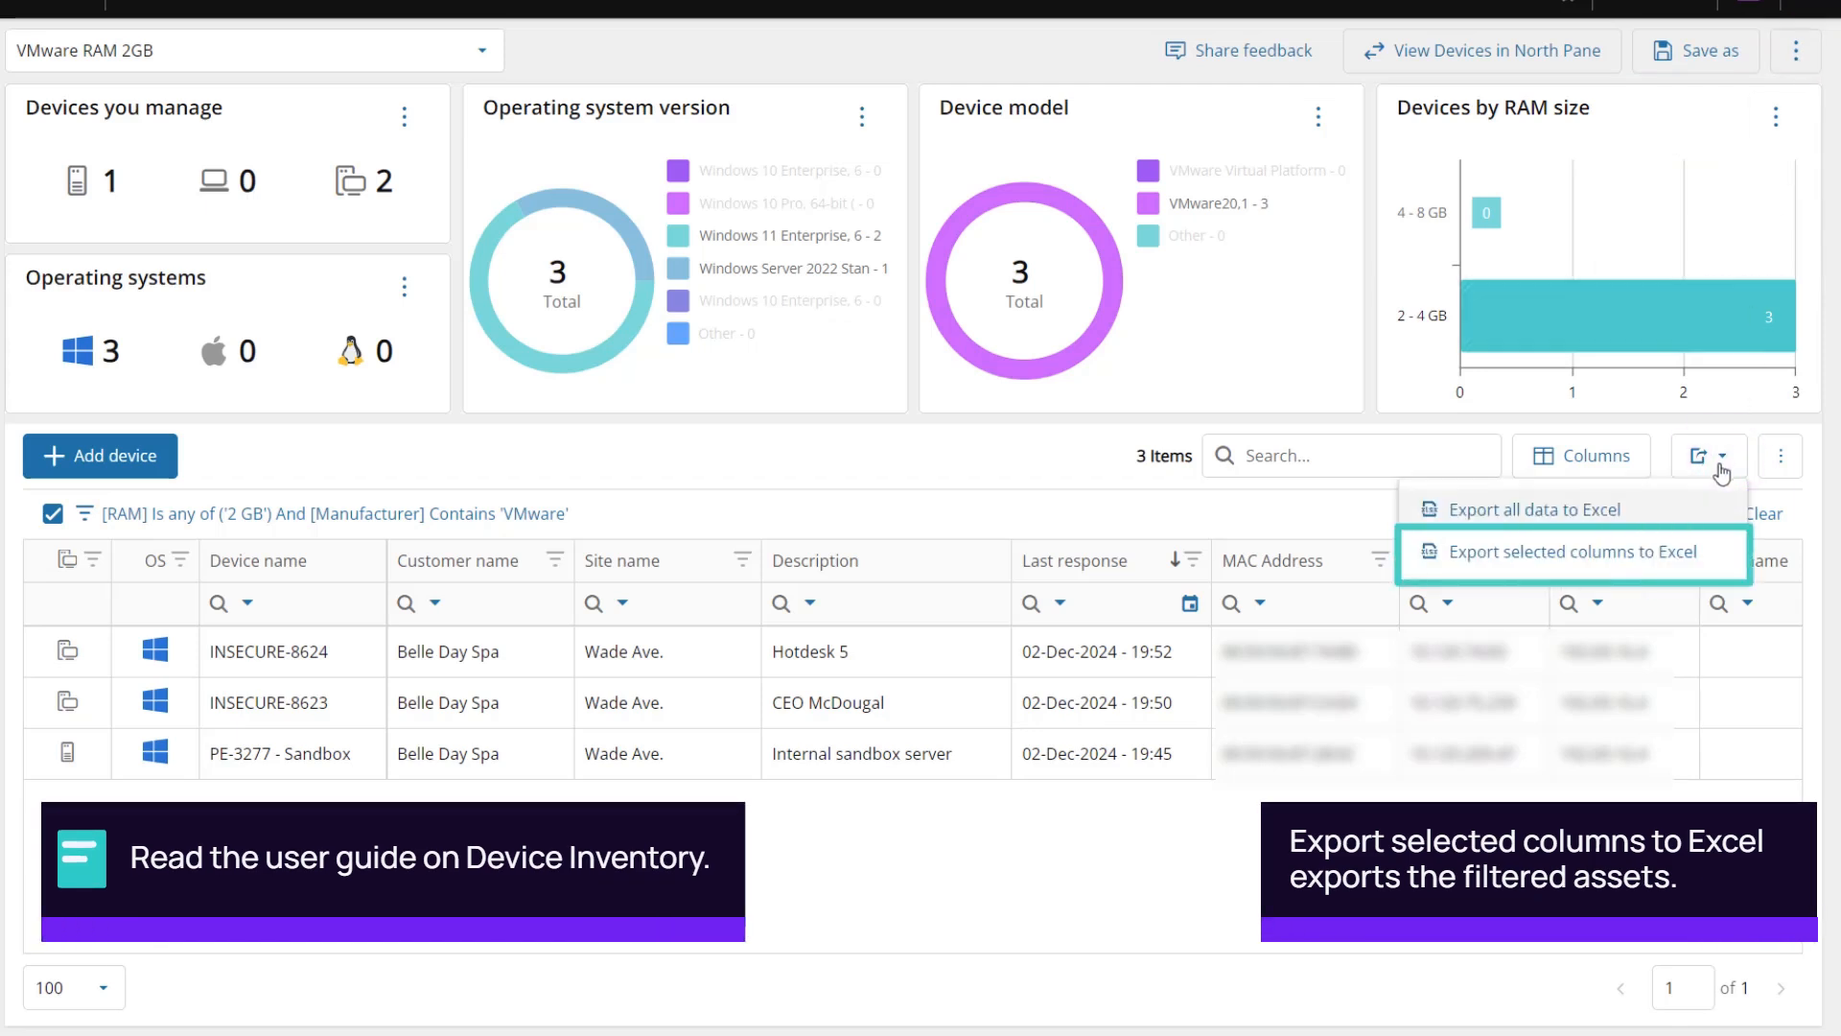
click(1557, 554)
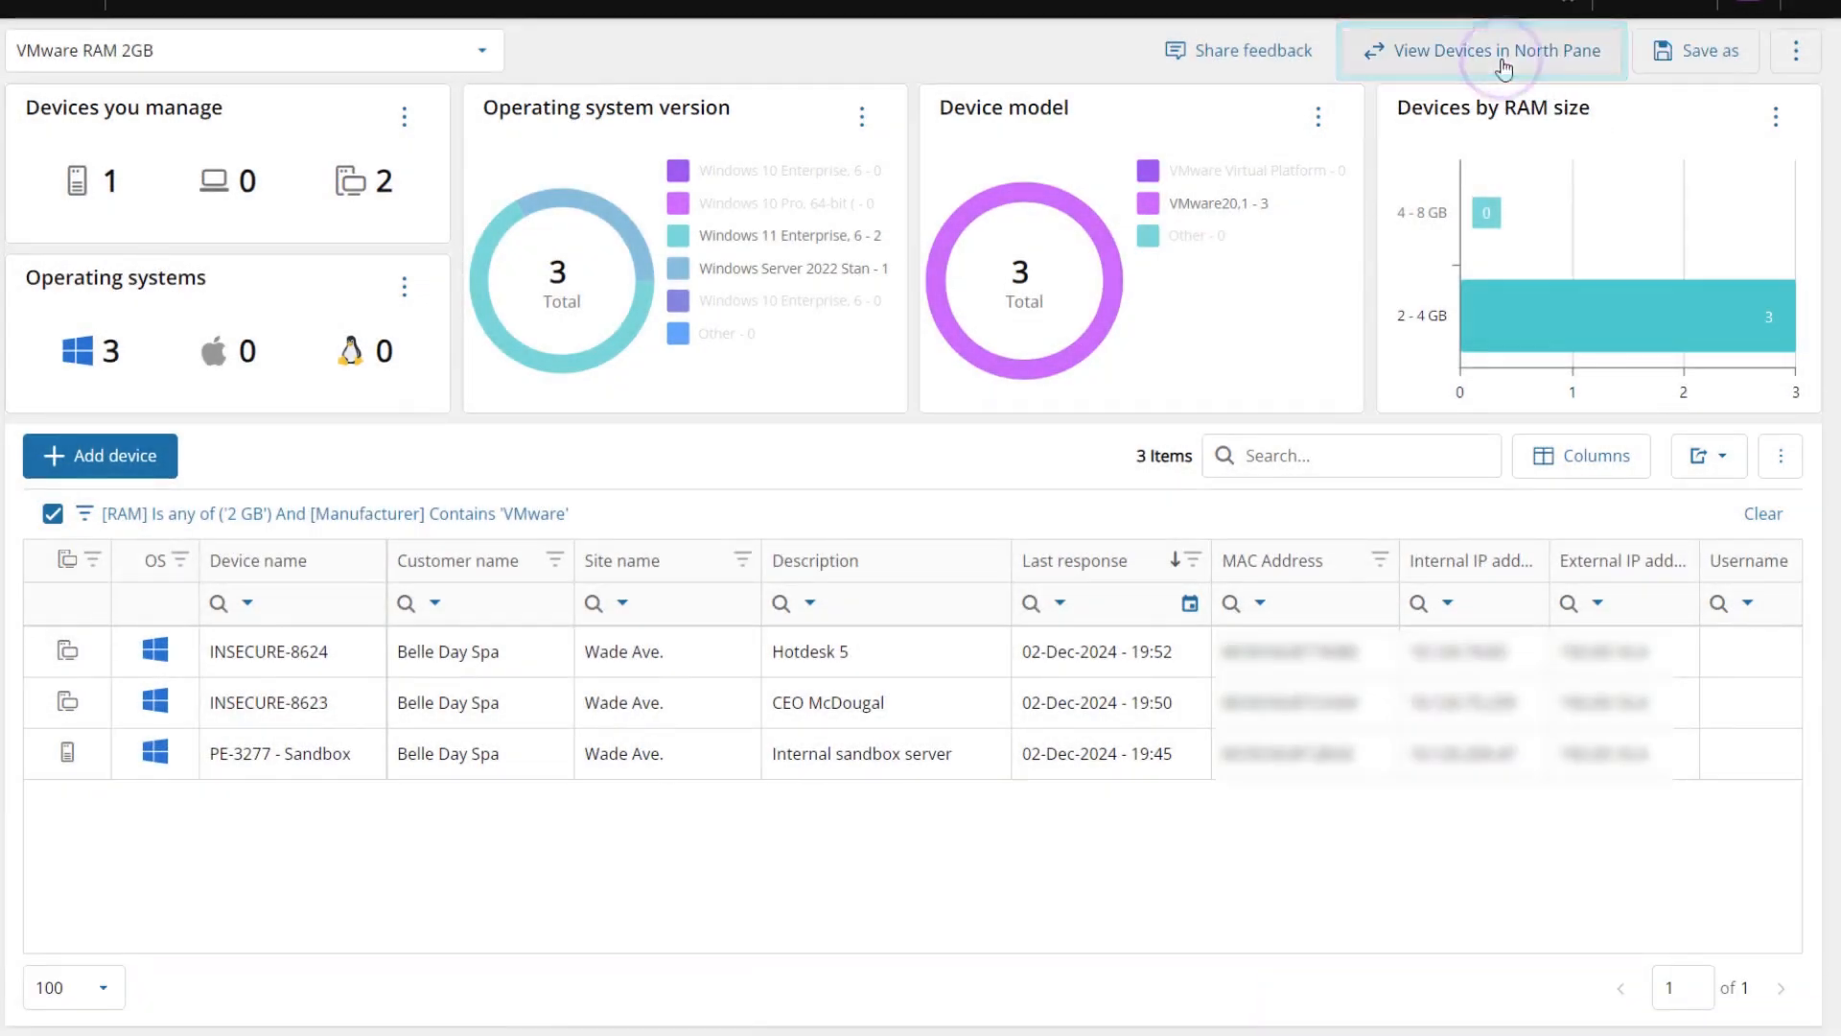
click(1482, 51)
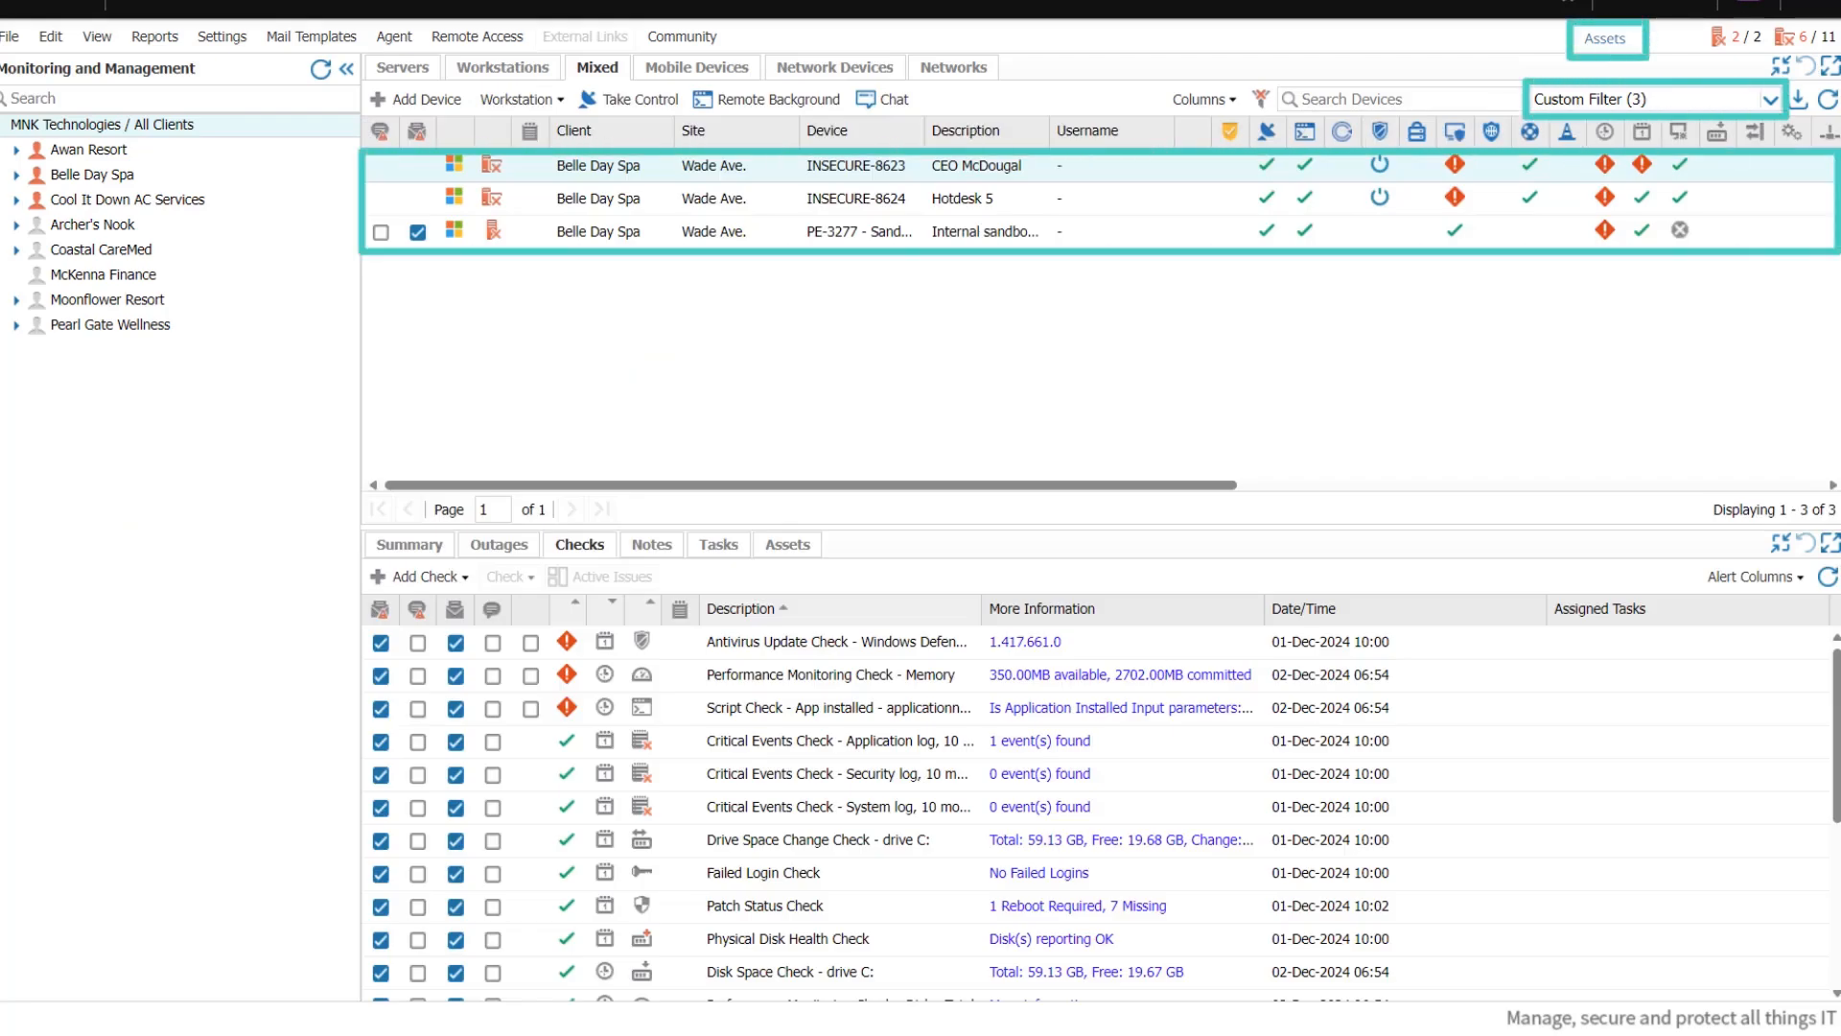